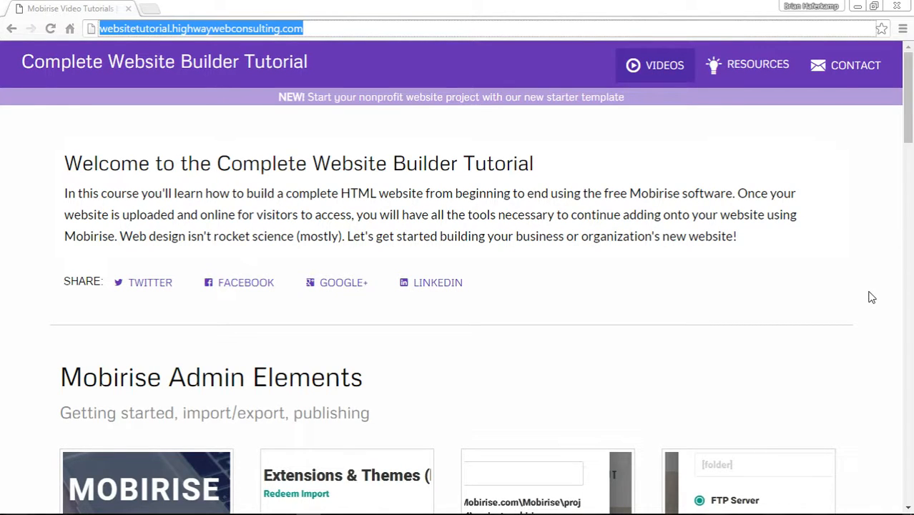
pyautogui.moveTo(867, 296)
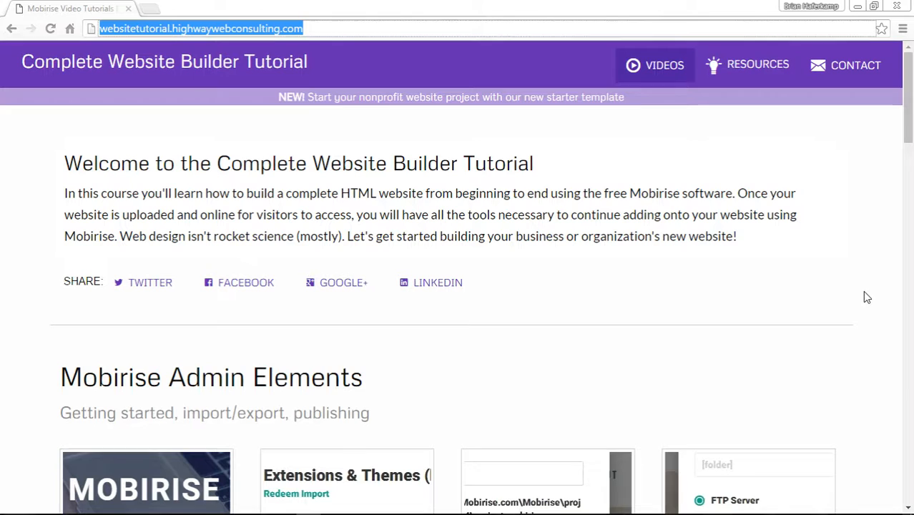
pyautogui.moveTo(870, 282)
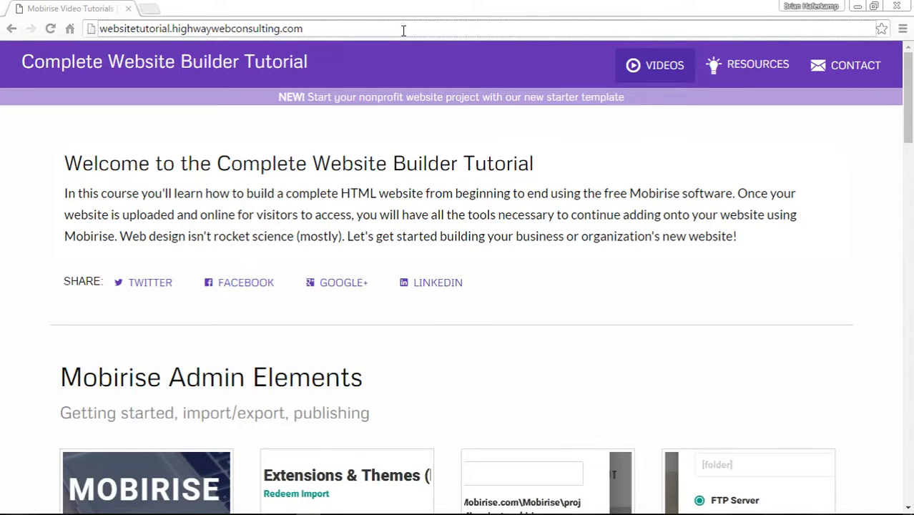
pyautogui.moveTo(202, 50)
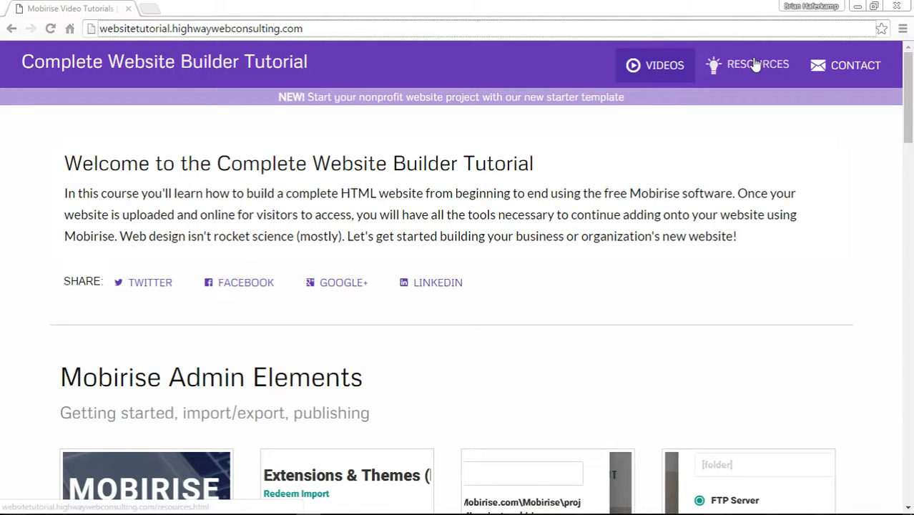
# - Start downloading the Forest Preserve project template from the Resources page's Project Templates list
pyautogui.click(757, 64)
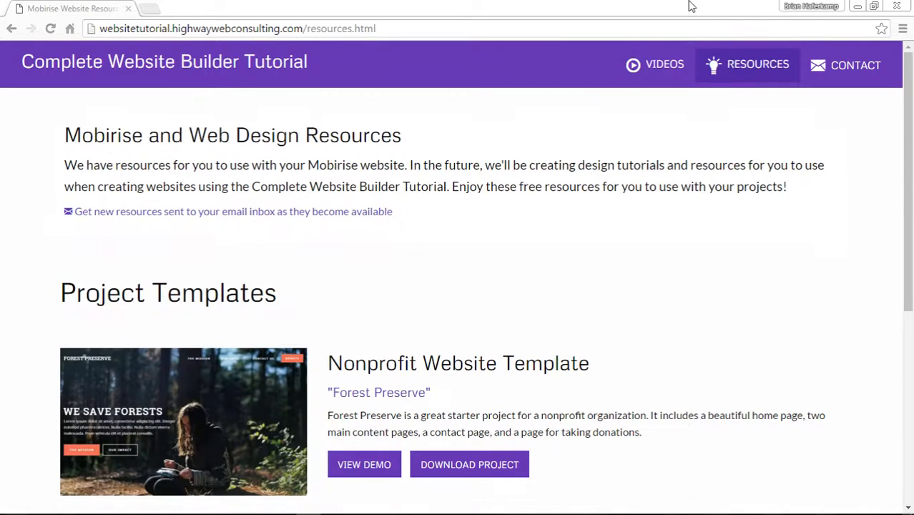
pyautogui.scroll(-3)
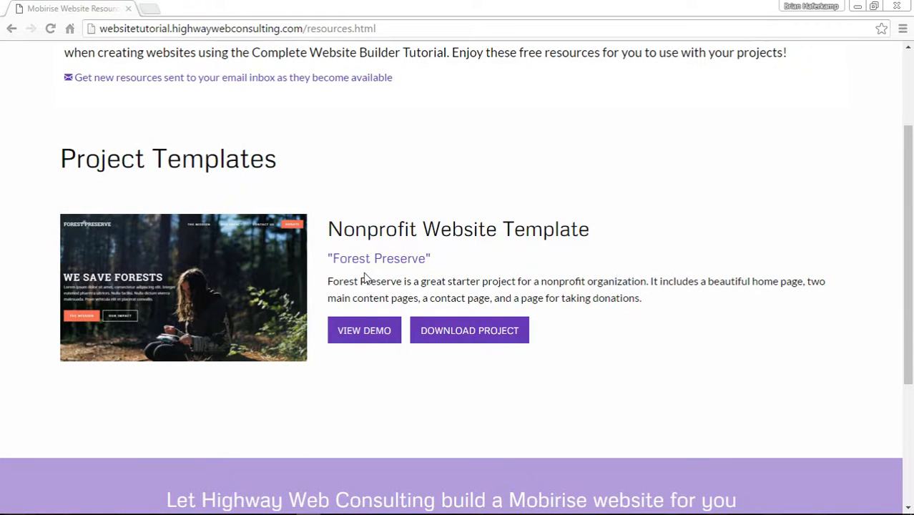
pyautogui.moveTo(385, 266)
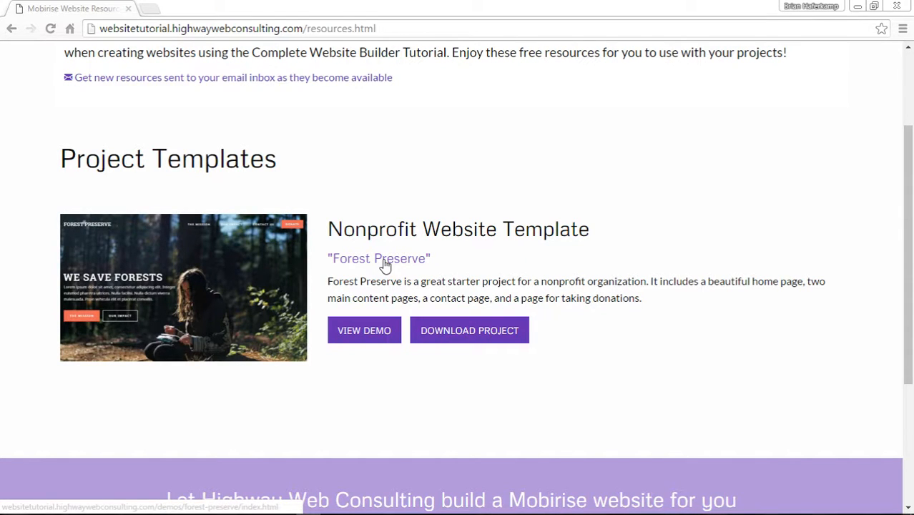
pyautogui.moveTo(531, 262)
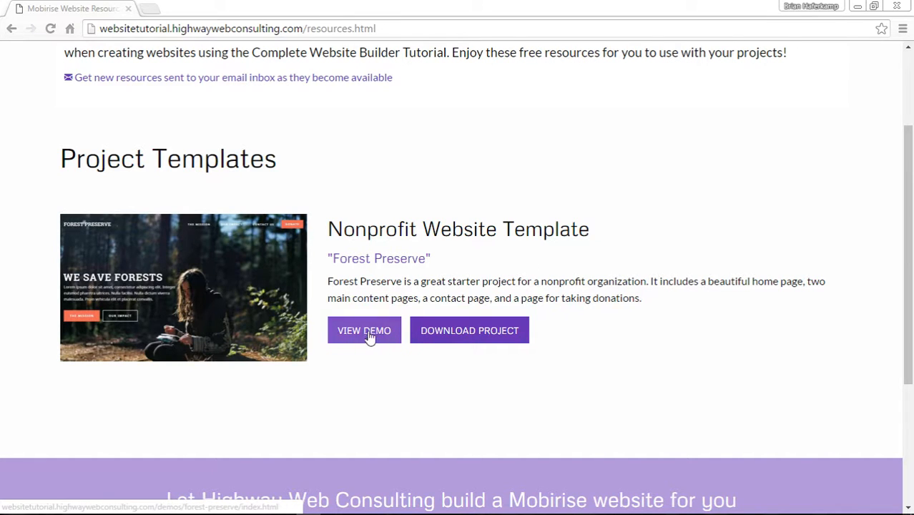
pyautogui.moveTo(380, 342)
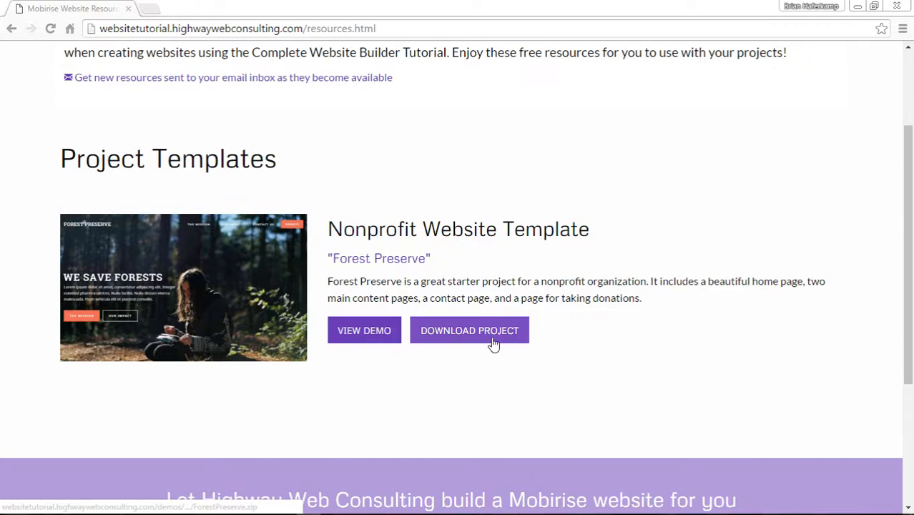
pyautogui.moveTo(476, 337)
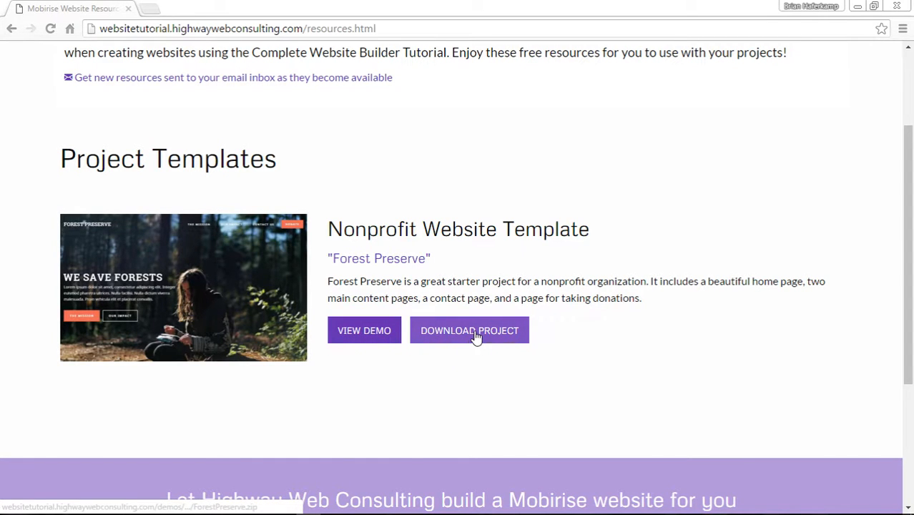
pyautogui.click(469, 329)
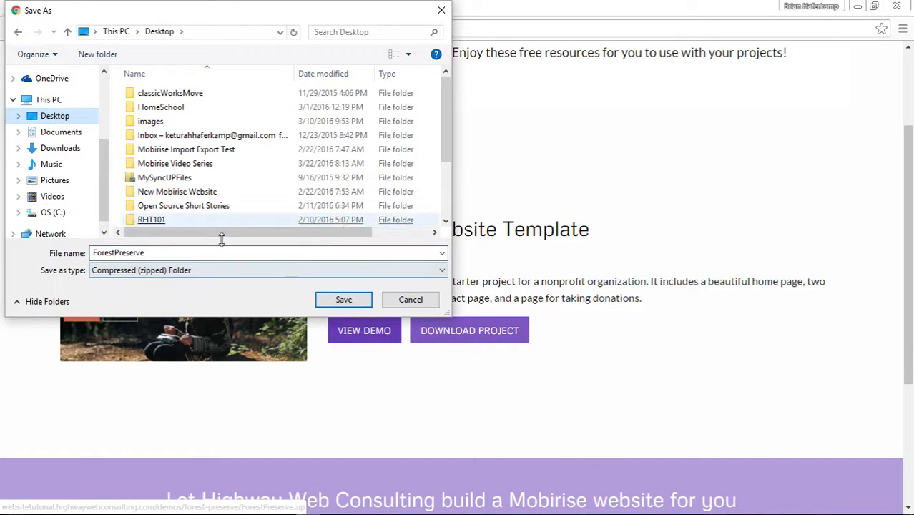
# - Save ForestPreserve.zip to the Desktop and show it in its folder from the downloads bar
pyautogui.click(343, 299)
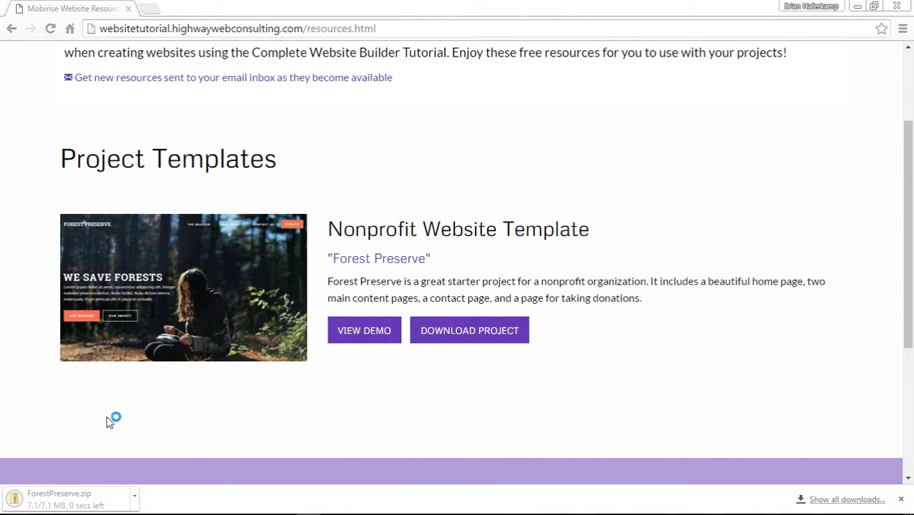
pyautogui.click(136, 496)
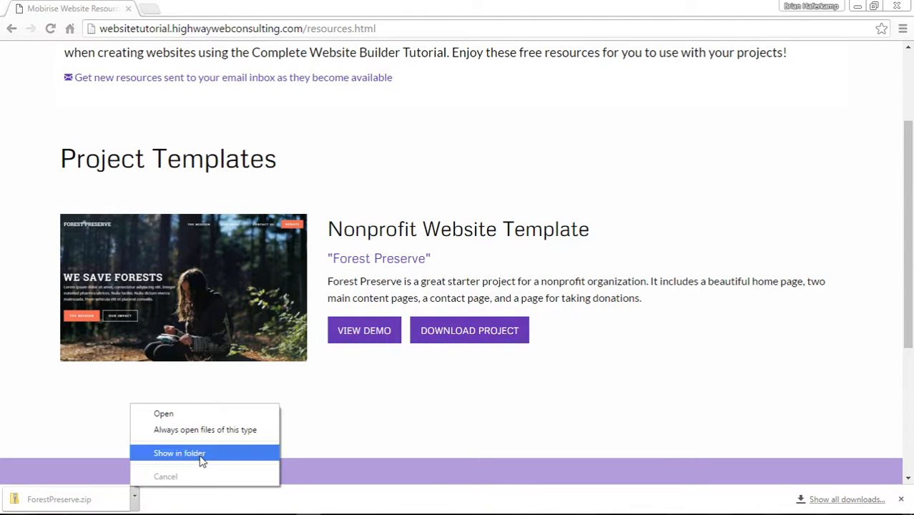
pyautogui.click(179, 452)
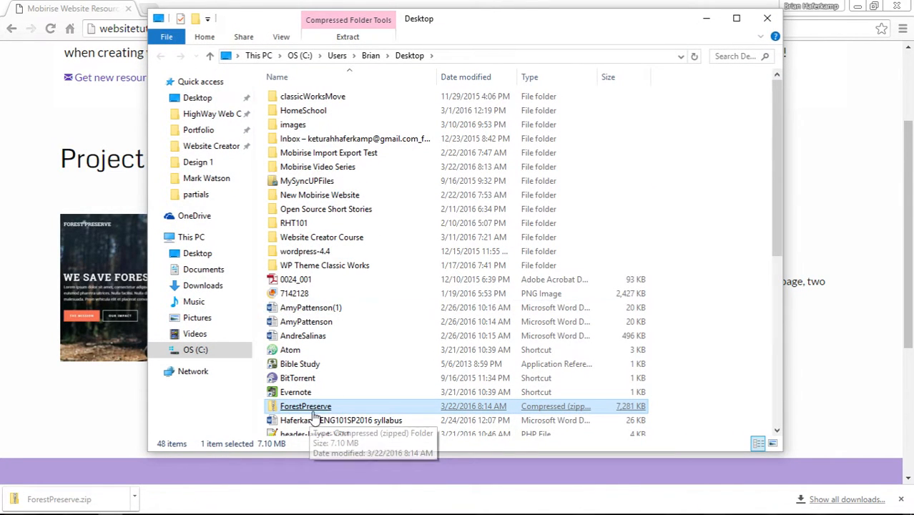
# - Extract ForestPreserve.zip into the Desktop\ForestPreserve folder via Extract All
pyautogui.rightClick(305, 406)
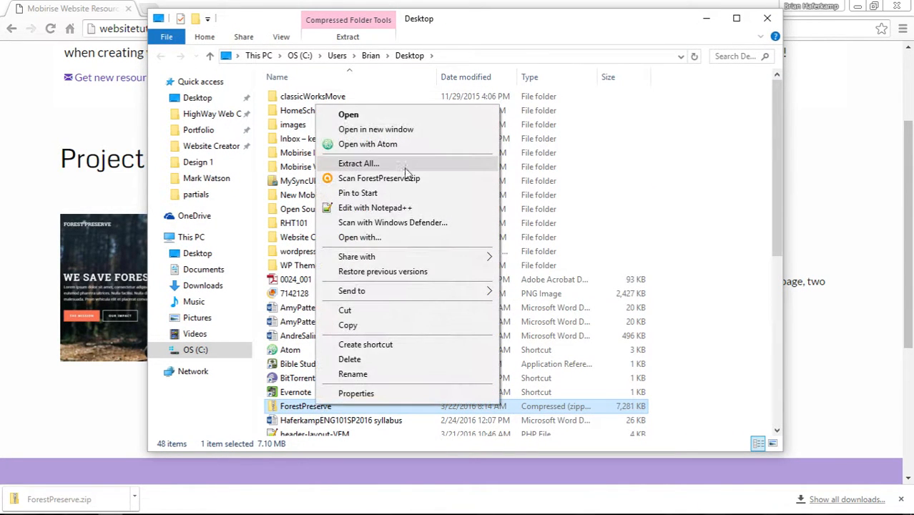
pyautogui.click(356, 163)
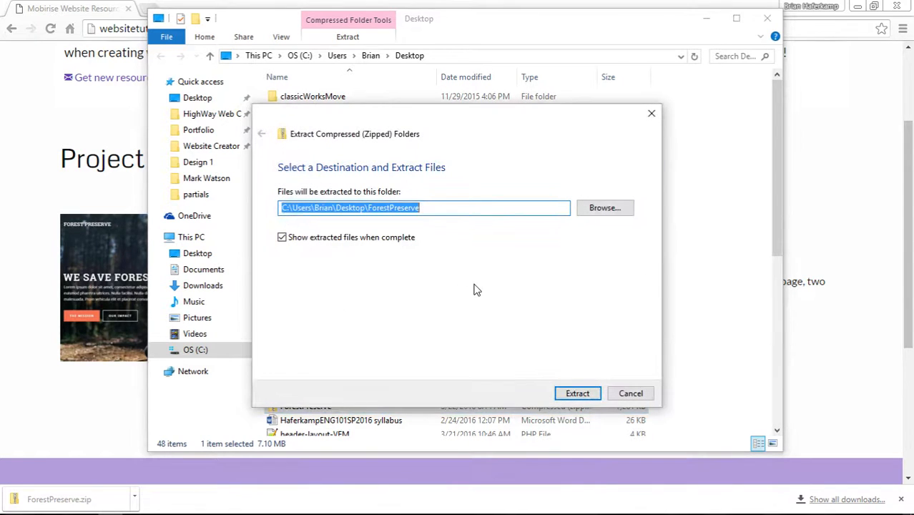
pyautogui.click(577, 393)
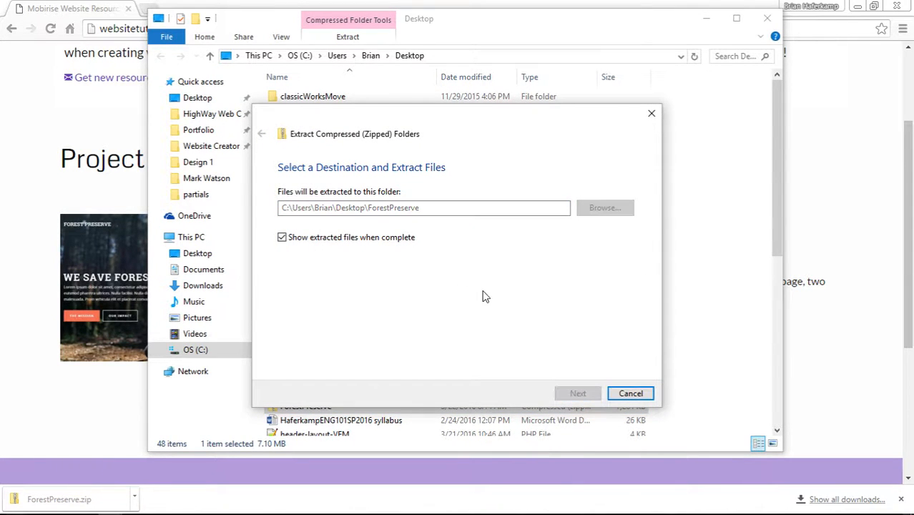
pyautogui.click(577, 393)
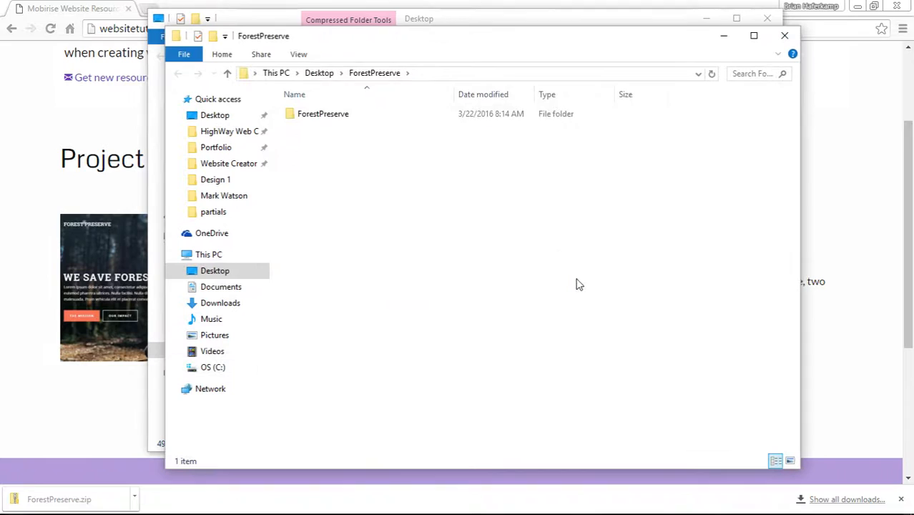
# - Open the inner ForestPreserve folder showing its pages, assets folder and project.mobirise file
pyautogui.click(323, 114)
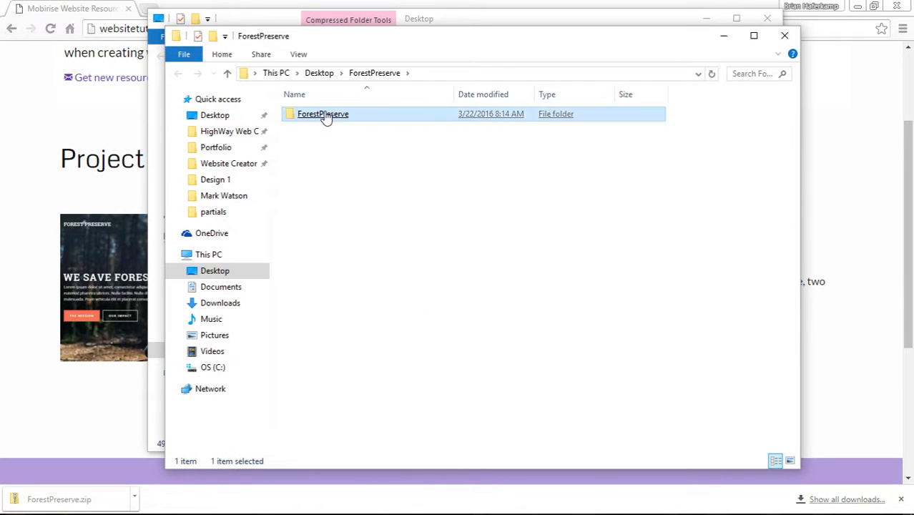
pyautogui.doubleClick(321, 113)
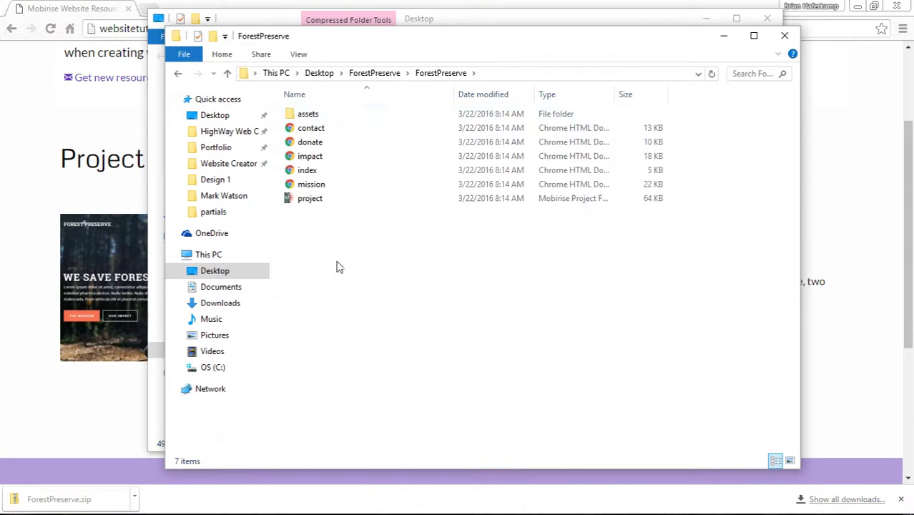
pyautogui.moveTo(312, 208)
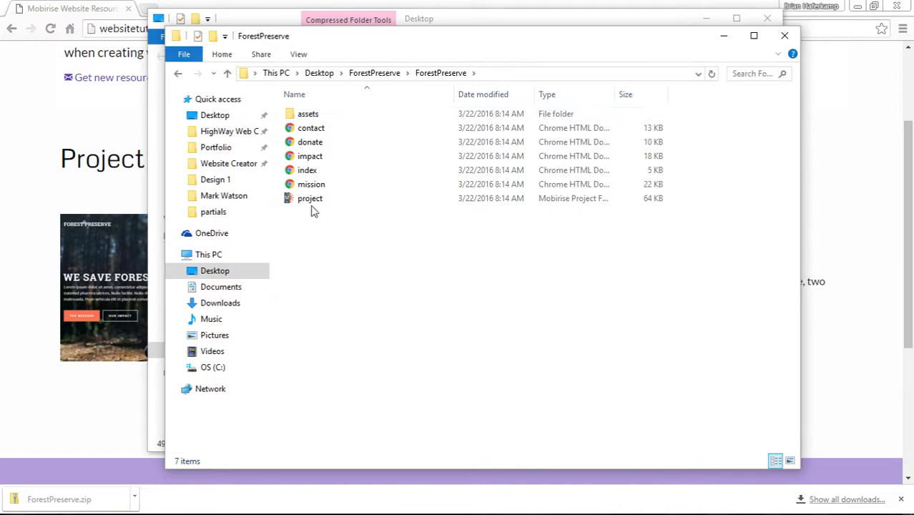
pyautogui.click(310, 198)
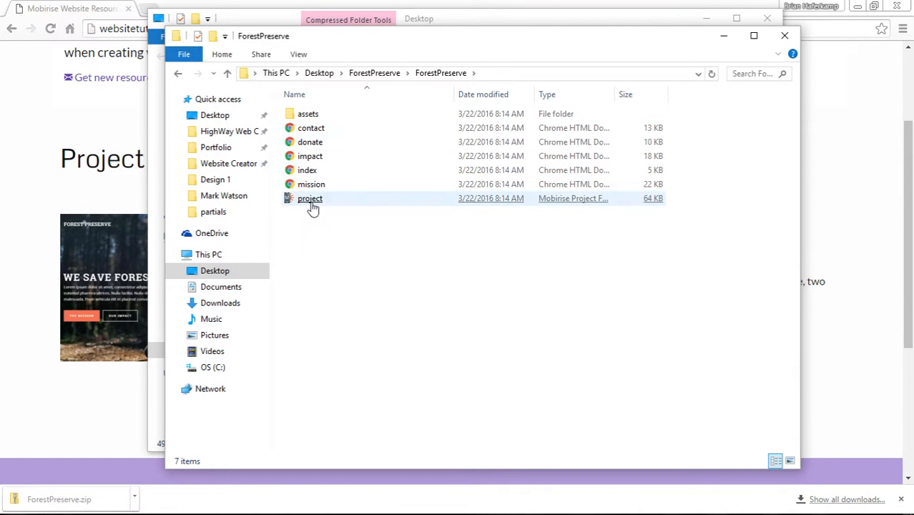
pyautogui.click(310, 198)
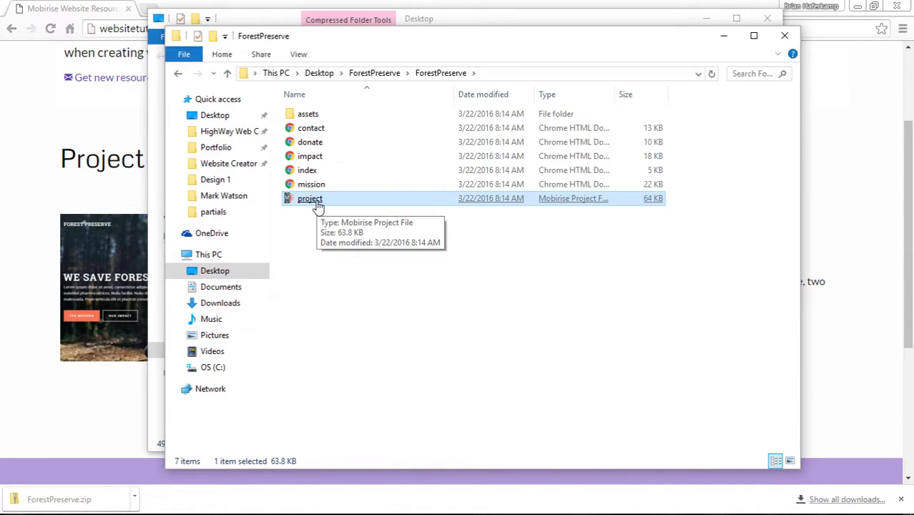
pyautogui.doubleClick(309, 113)
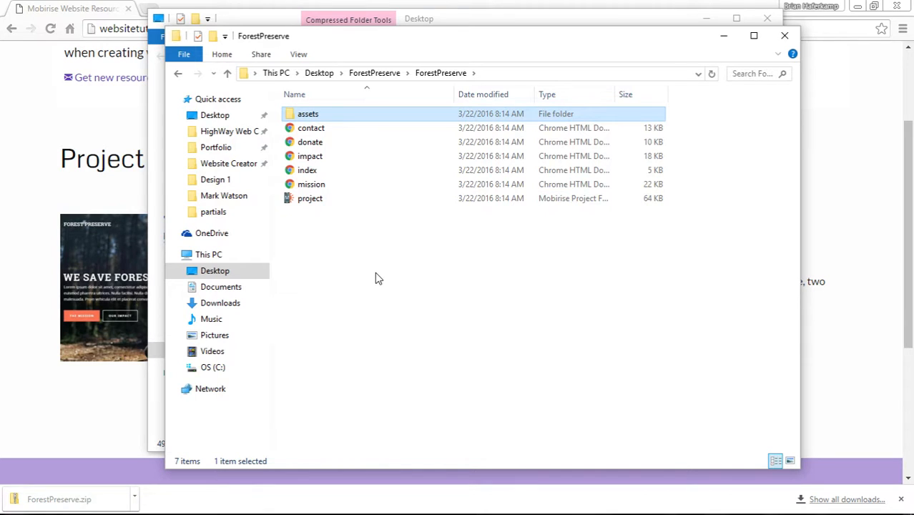
pyautogui.moveTo(380, 273)
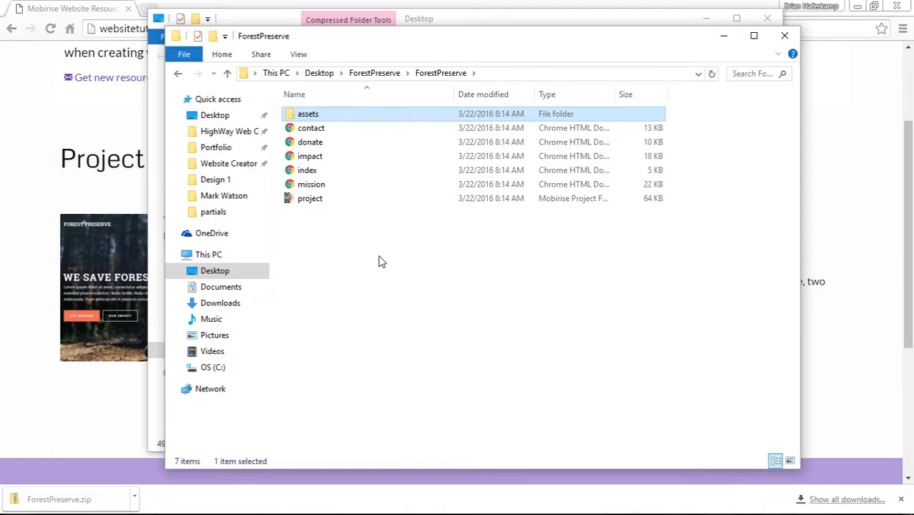
pyautogui.click(431, 286)
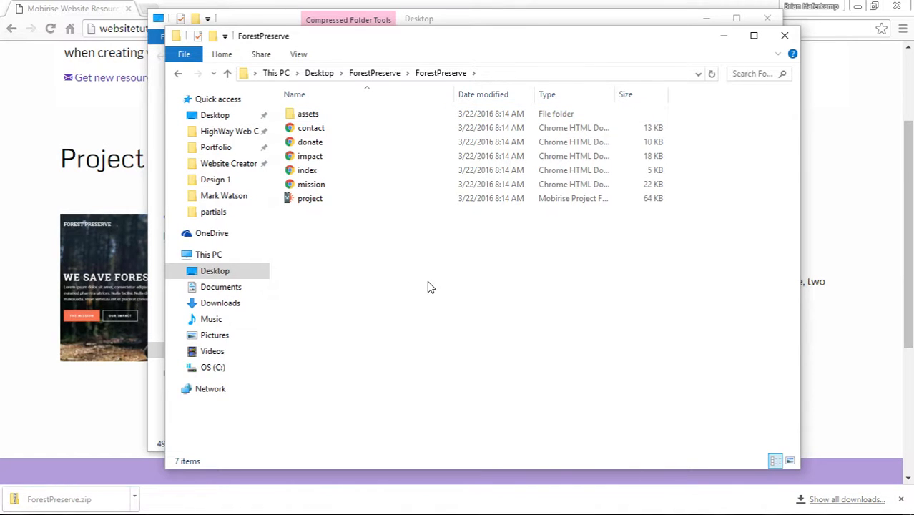
pyautogui.moveTo(418, 284)
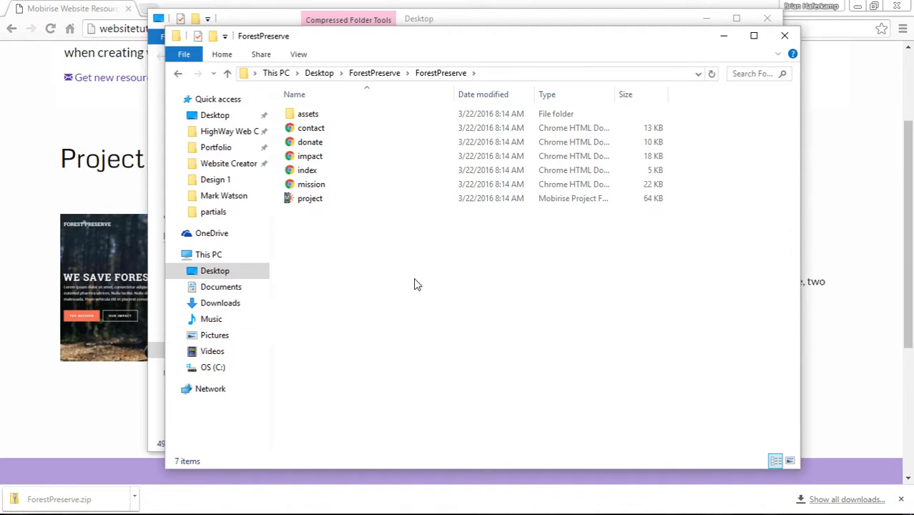
pyautogui.moveTo(379, 260)
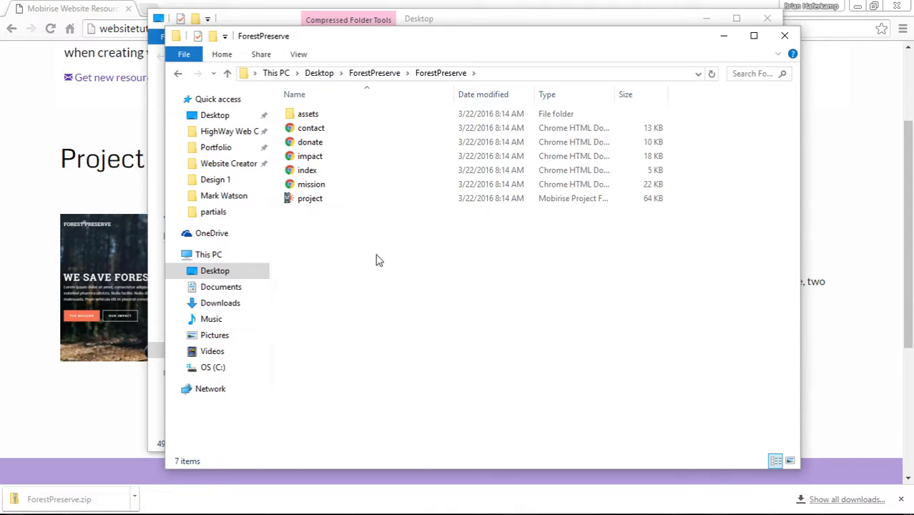
pyautogui.moveTo(383, 265)
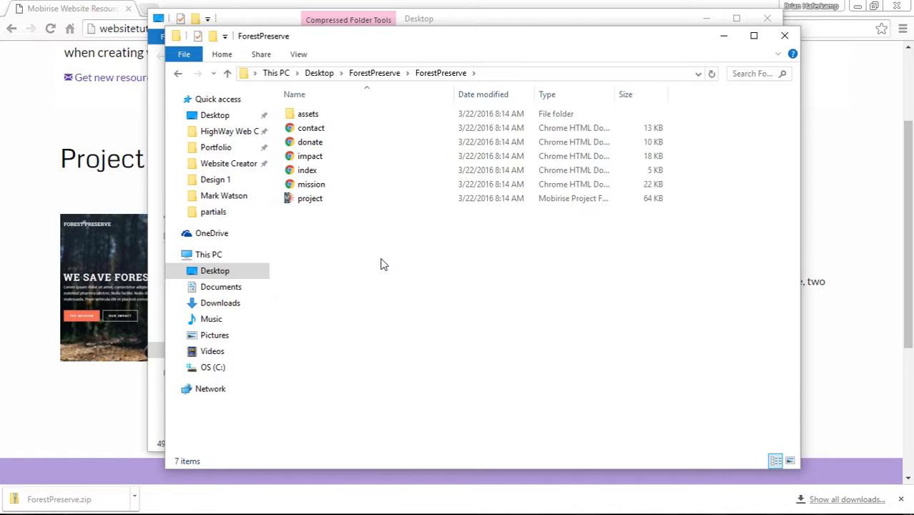
pyautogui.moveTo(309, 202)
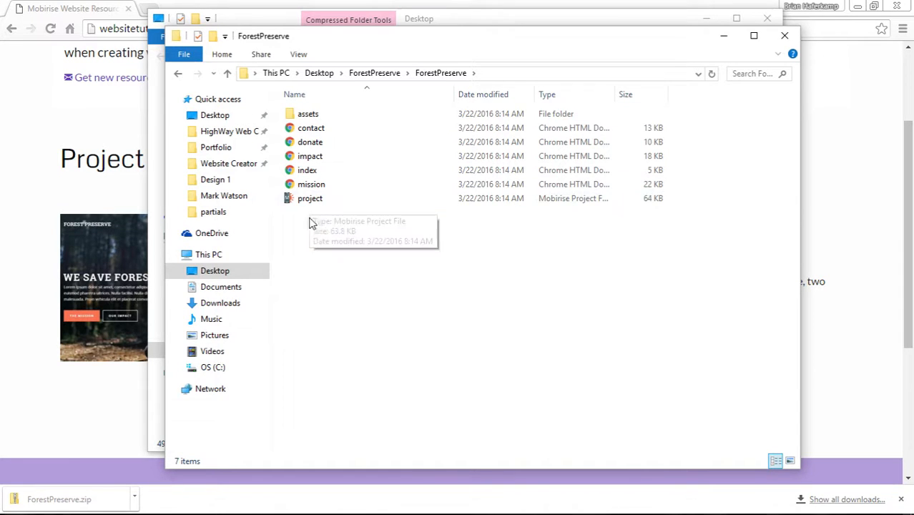
pyautogui.moveTo(320, 267)
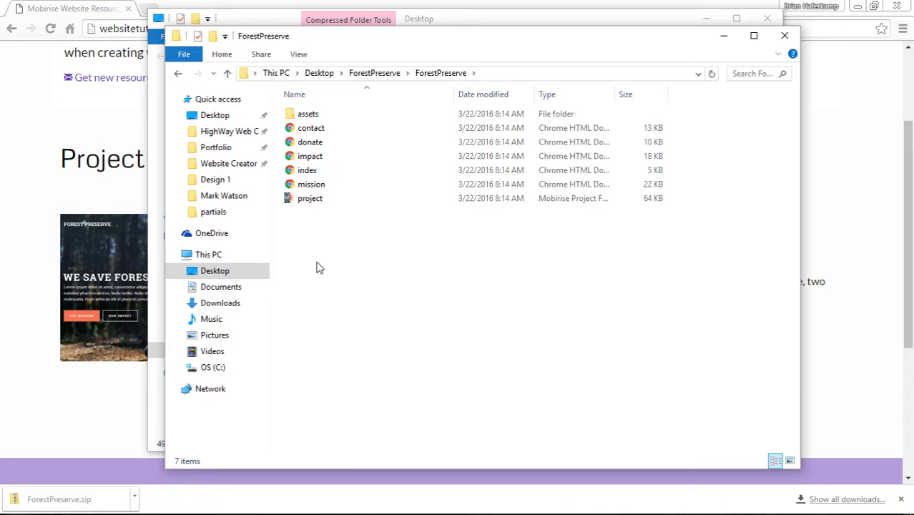
pyautogui.moveTo(776, 227)
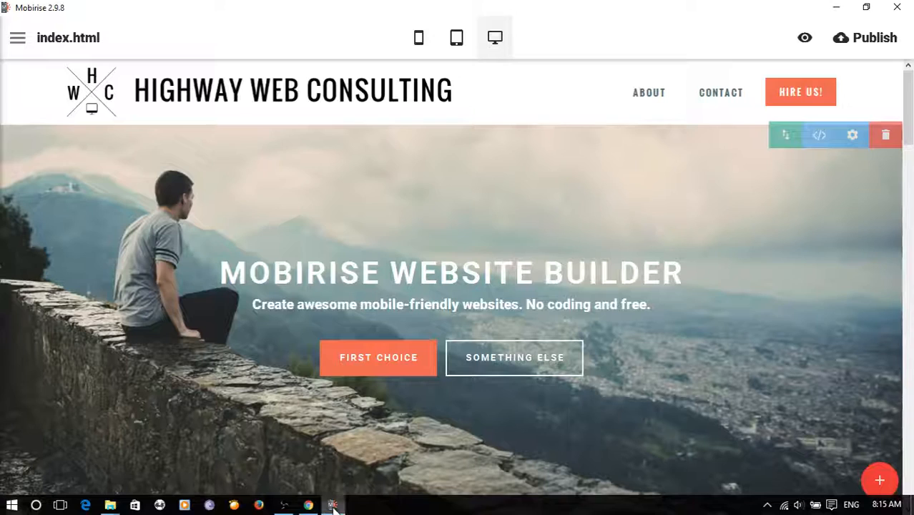
pyautogui.moveTo(690, 41)
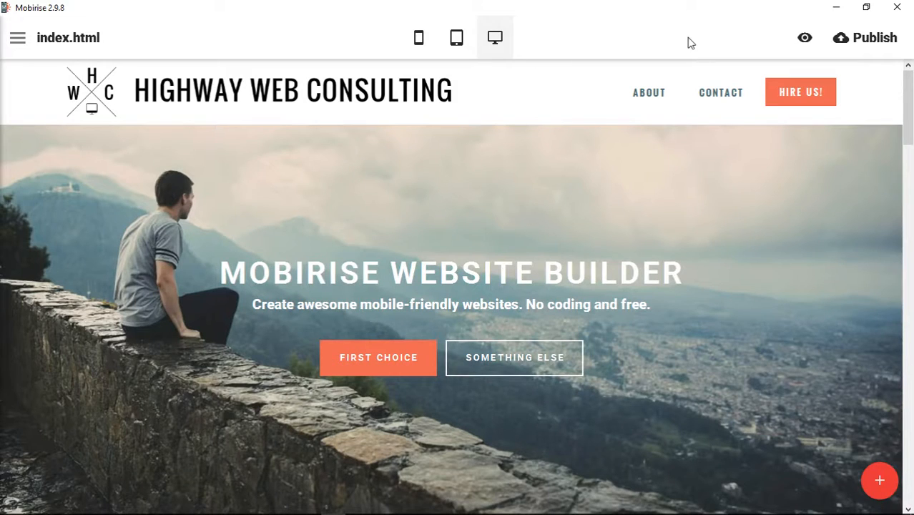
# - Show Mobirise's hamburger menu listing pages, sites and extensions
pyautogui.click(19, 38)
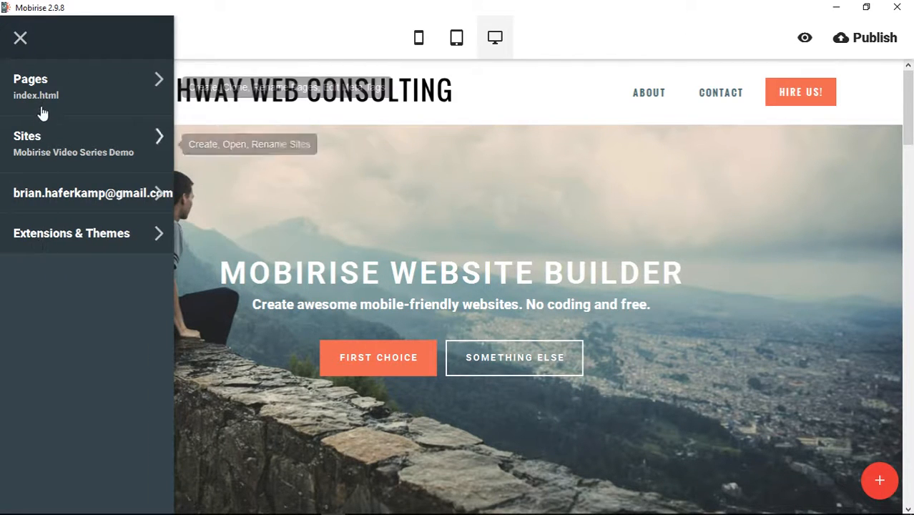
pyautogui.moveTo(46, 146)
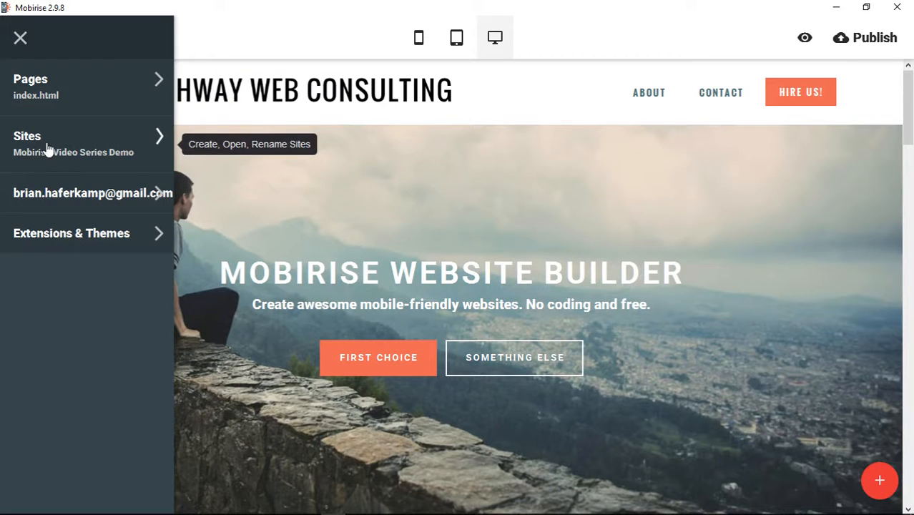
# - Show the Sites list and begin Import Mobirise Site, bringing up the Open Site file dialog
pyautogui.click(27, 136)
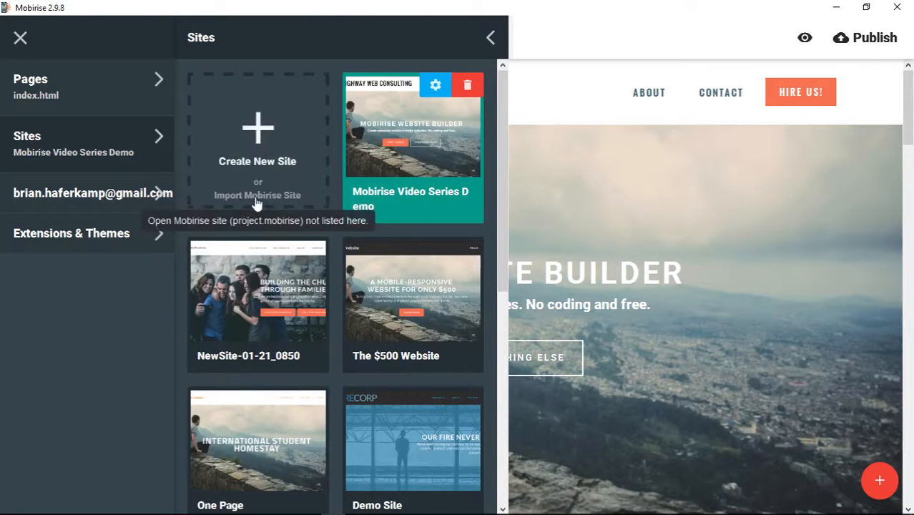
pyautogui.moveTo(251, 198)
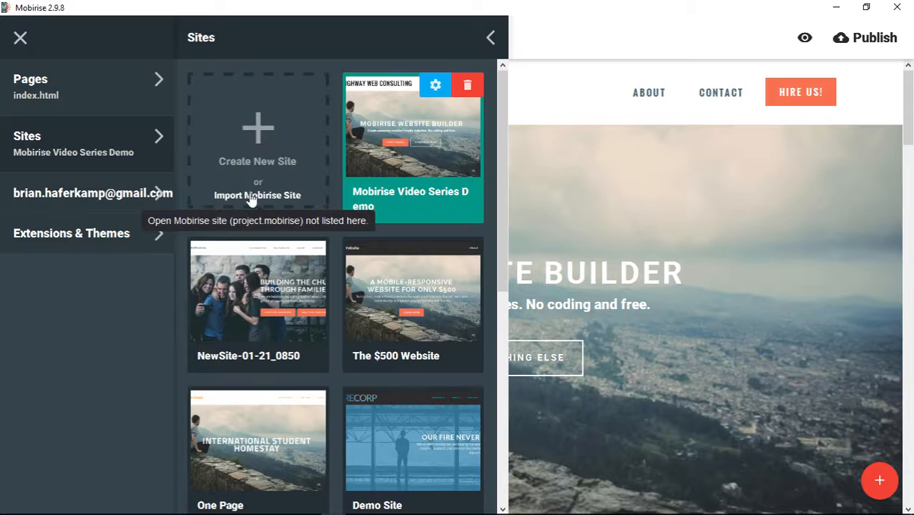
pyautogui.moveTo(269, 199)
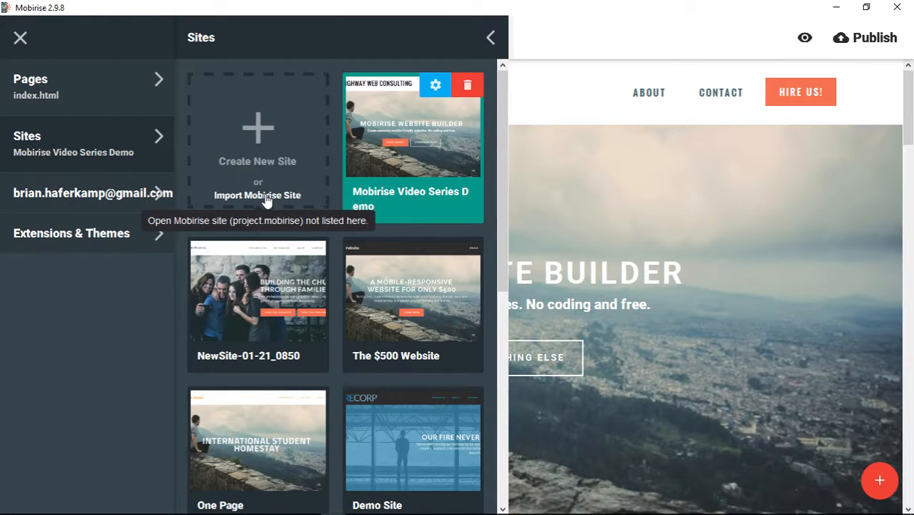
pyautogui.moveTo(273, 202)
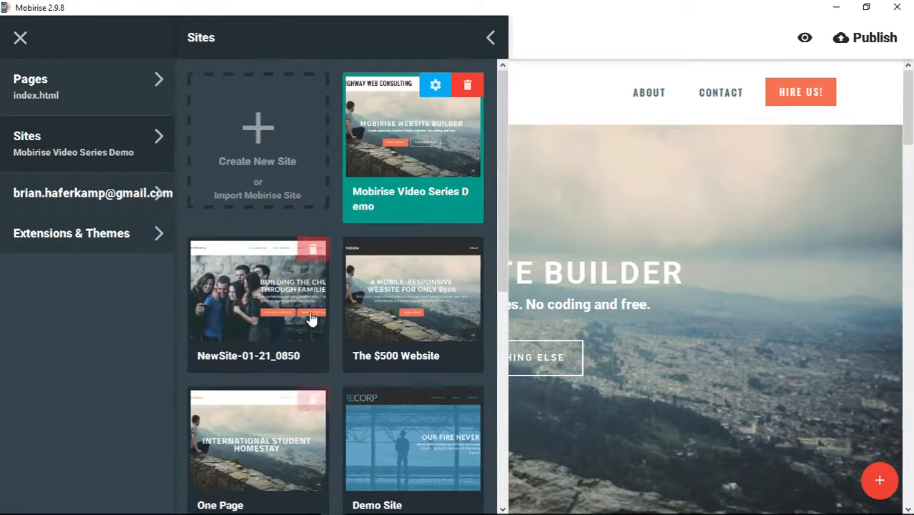
pyautogui.moveTo(271, 198)
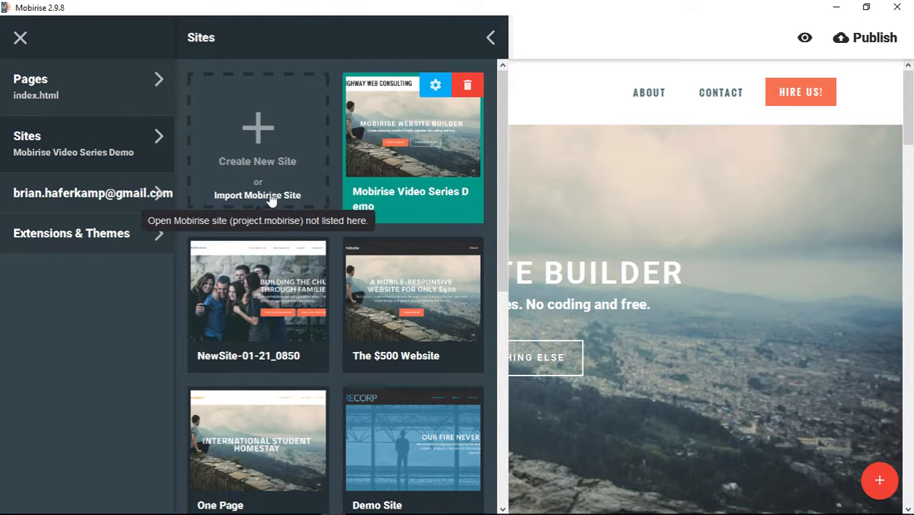
pyautogui.click(258, 194)
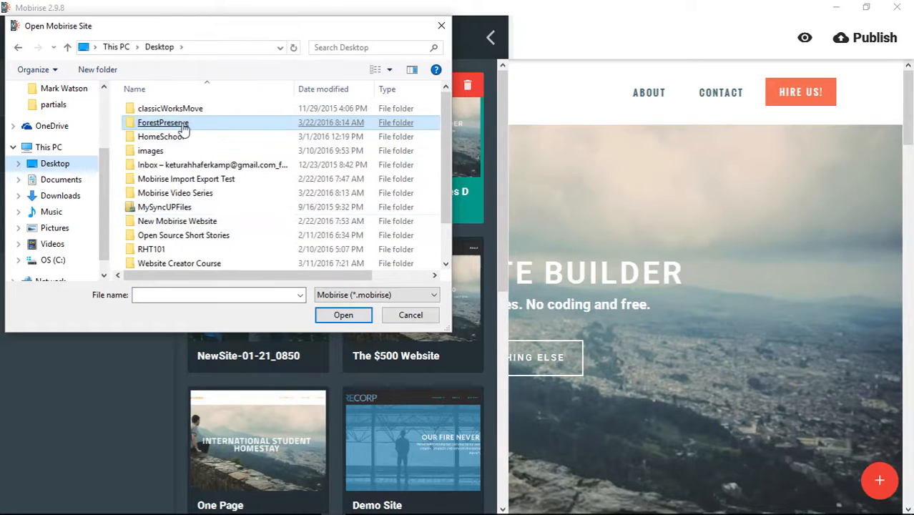
# - Browse into Desktop\ForestPreserve\ForestPreserve to import its project.mobirise as the Nonprofit site
pyautogui.doubleClick(163, 122)
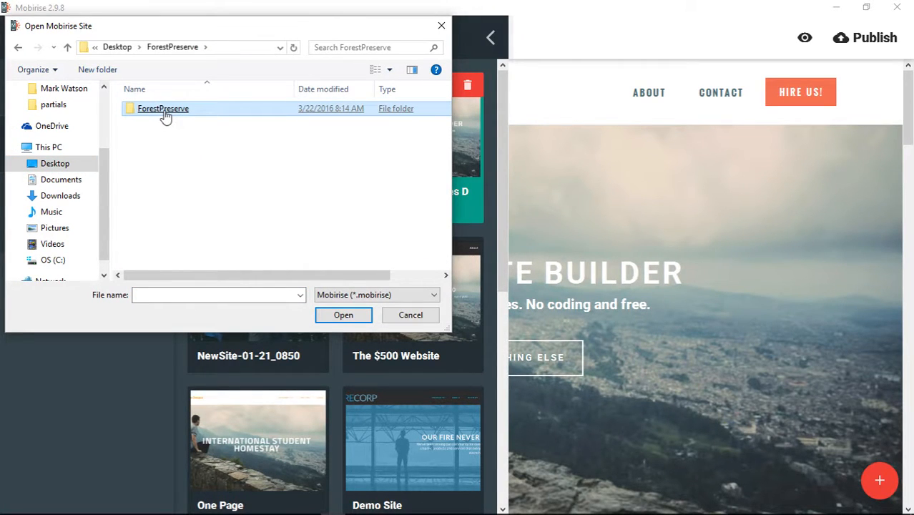
pyautogui.doubleClick(163, 109)
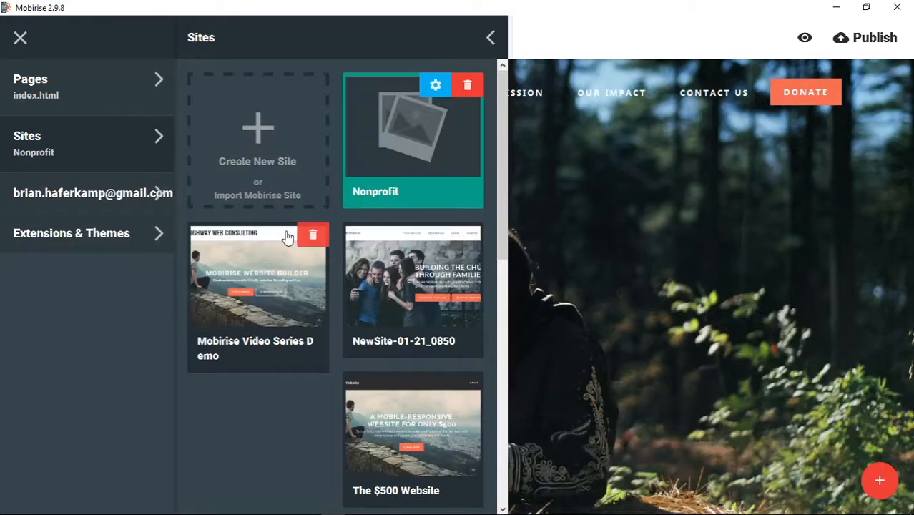
pyautogui.moveTo(374, 199)
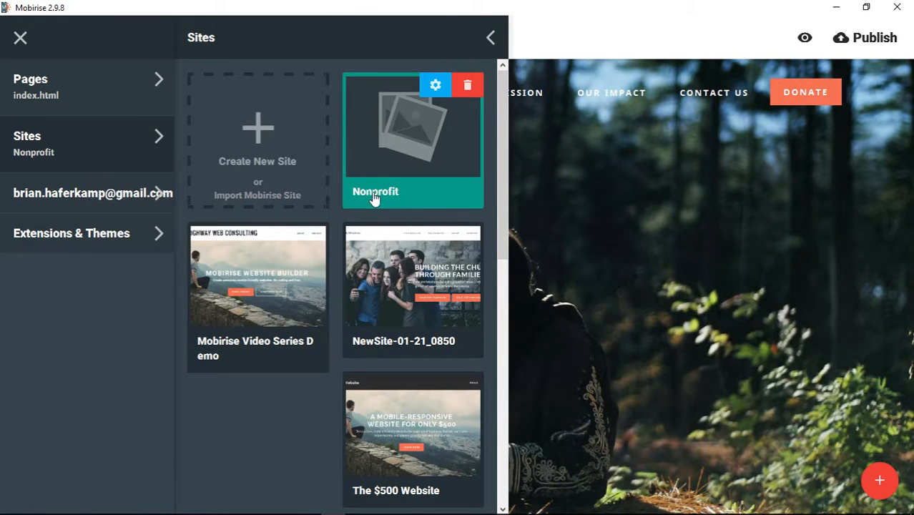
pyautogui.moveTo(409, 199)
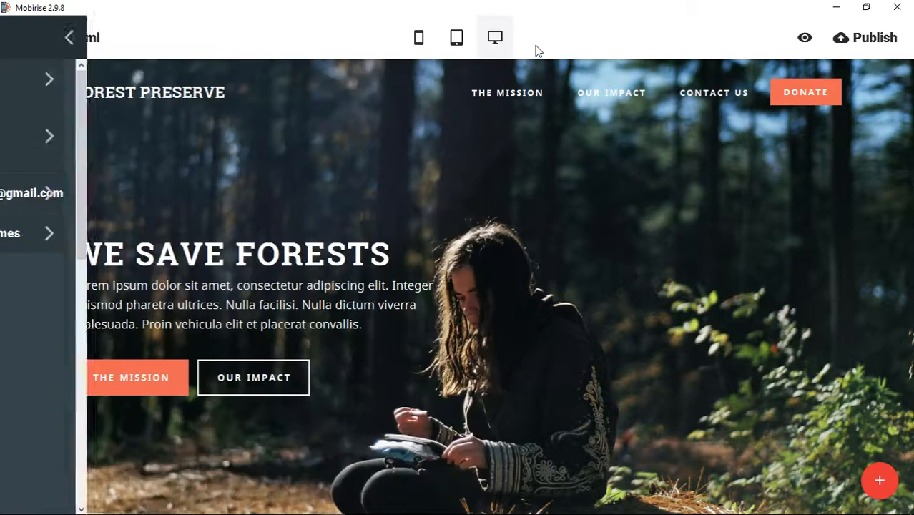
# - View the Forest Preserve home page, then list its index, mission, impact, contact and donate pages
pyautogui.click(68, 38)
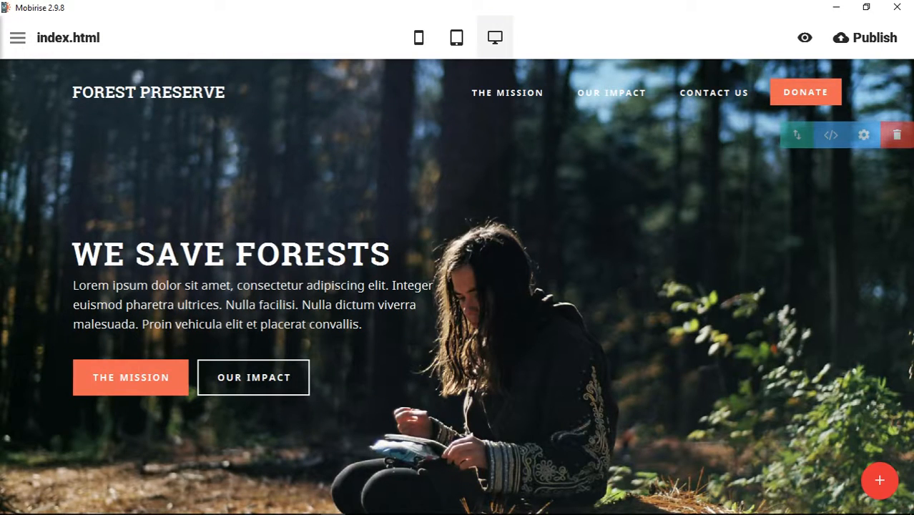
pyautogui.moveTo(884, 331)
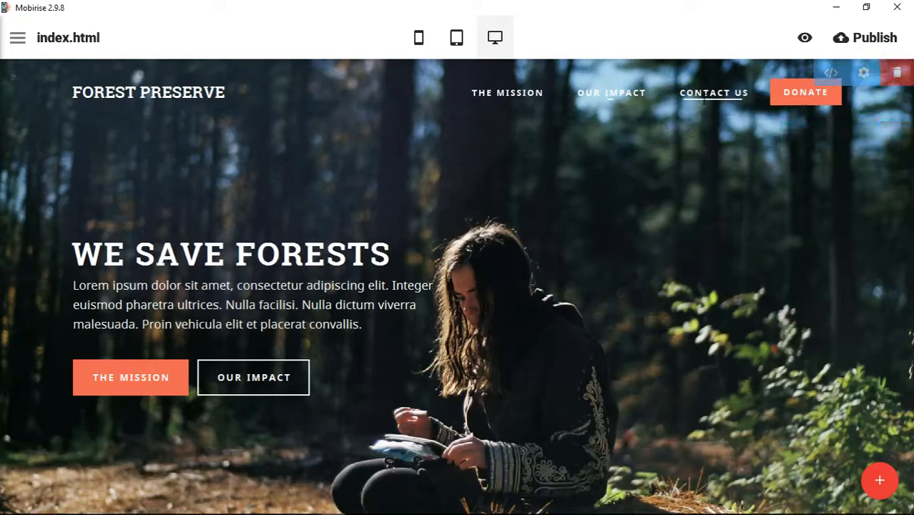
pyautogui.click(17, 37)
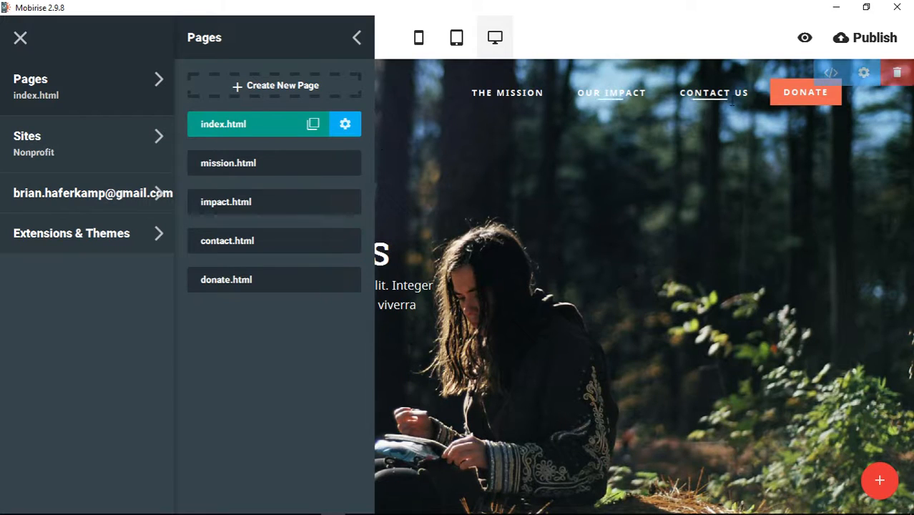
pyautogui.moveTo(224, 172)
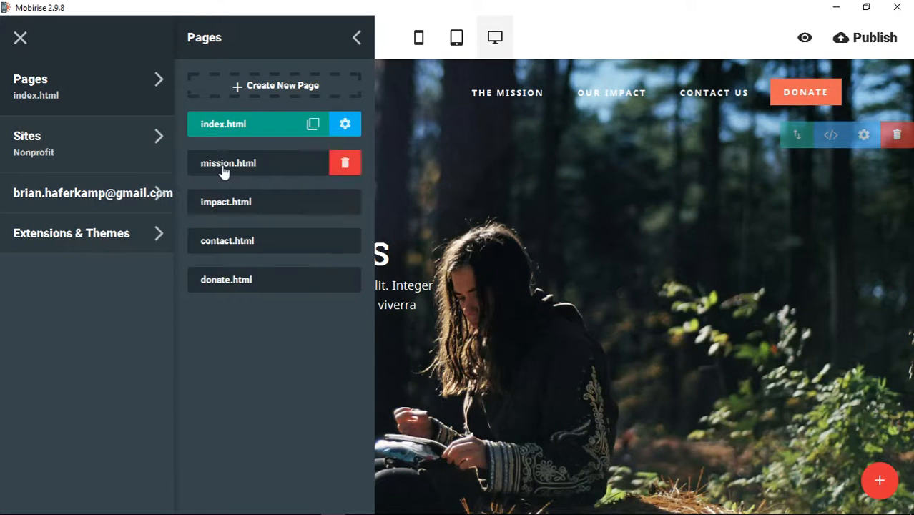
pyautogui.click(228, 162)
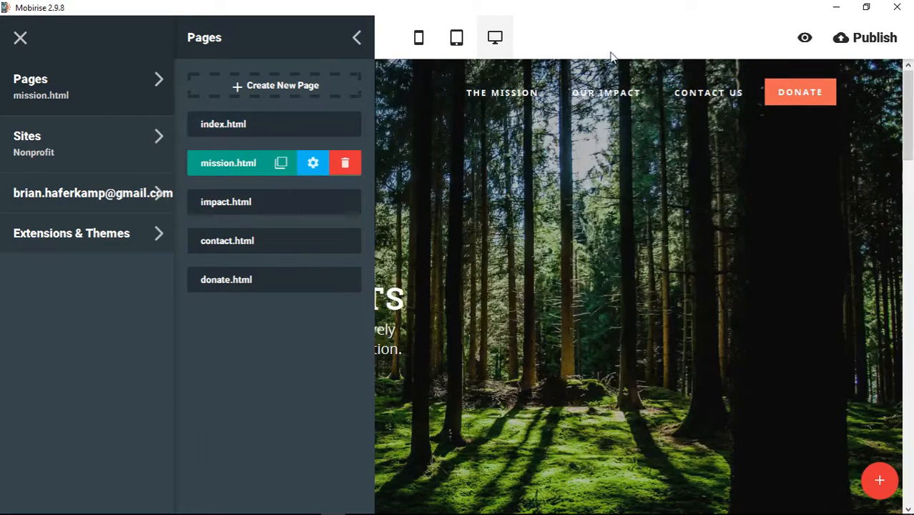
pyautogui.moveTo(674, 93)
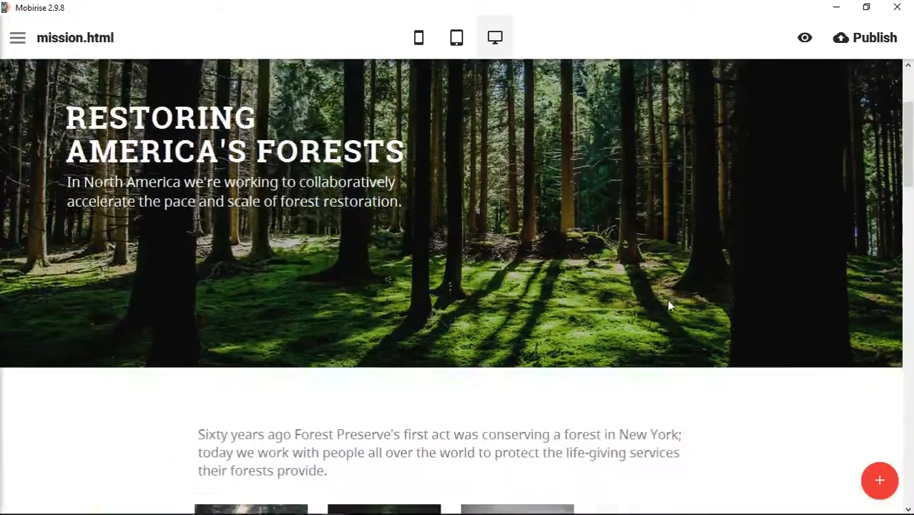
pyautogui.scroll(-3)
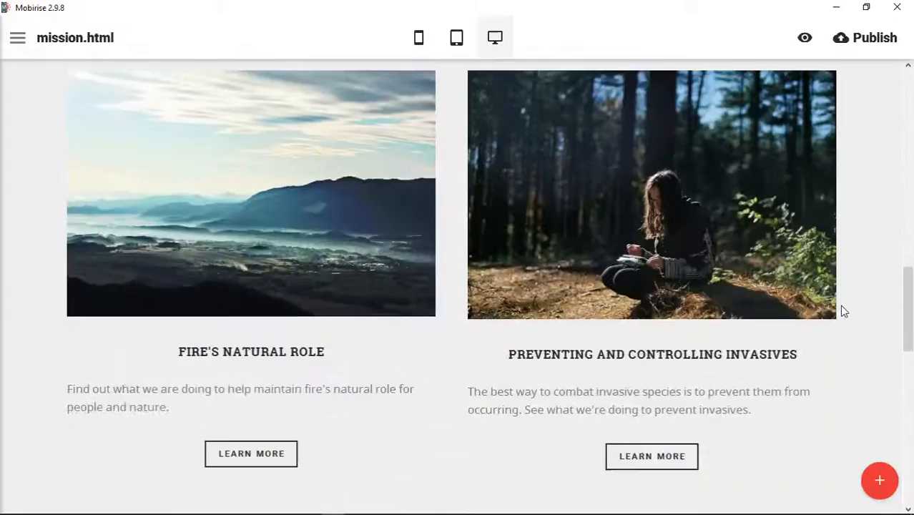
pyautogui.scroll(-3)
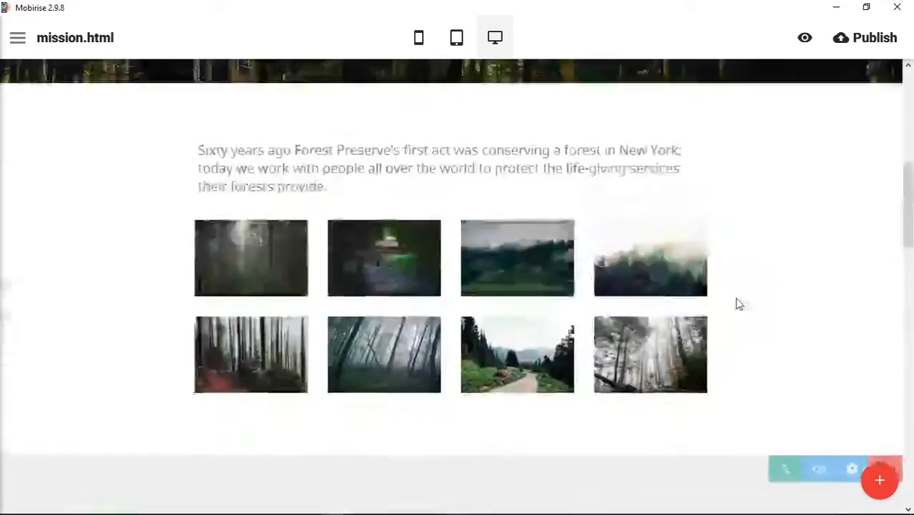
pyautogui.scroll(3)
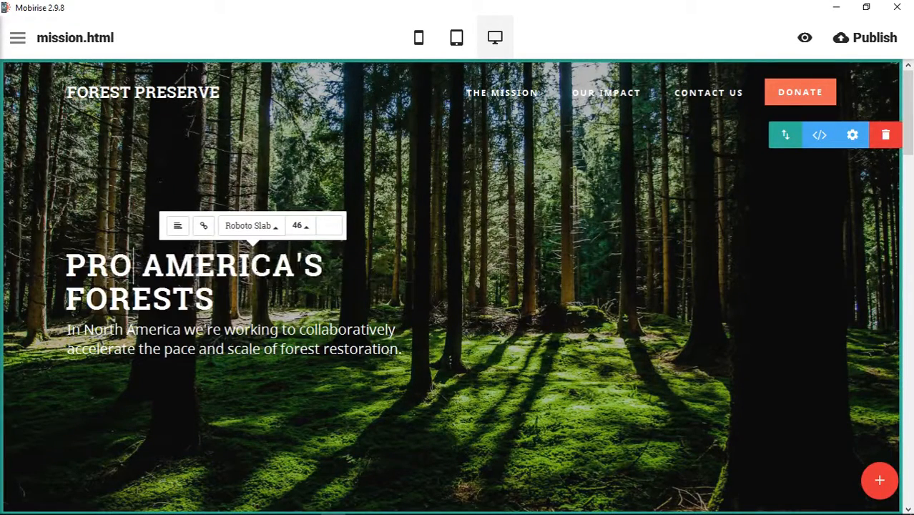
# - Replace RESTORING with PROTECTING in the hero headline, then briefly check the navigation block's settings
pyautogui.write('PROTECTING')
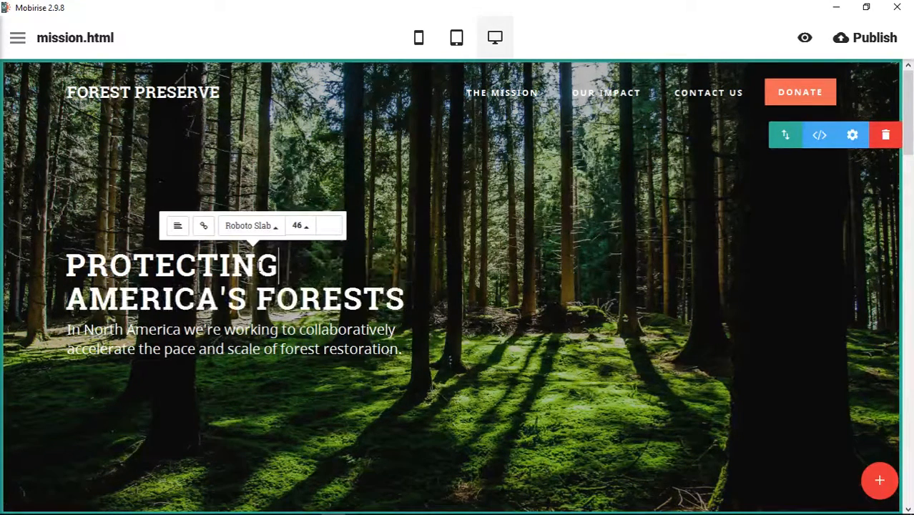
pyautogui.click(466, 309)
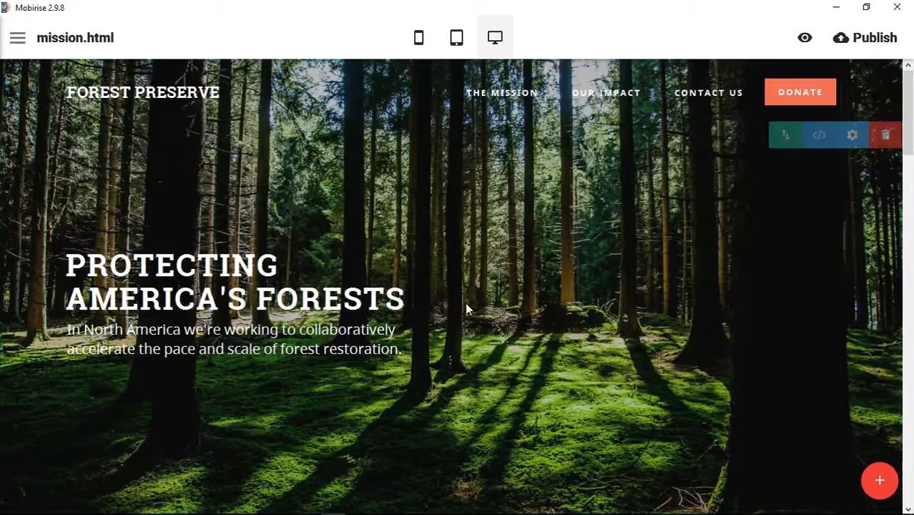
pyautogui.click(143, 91)
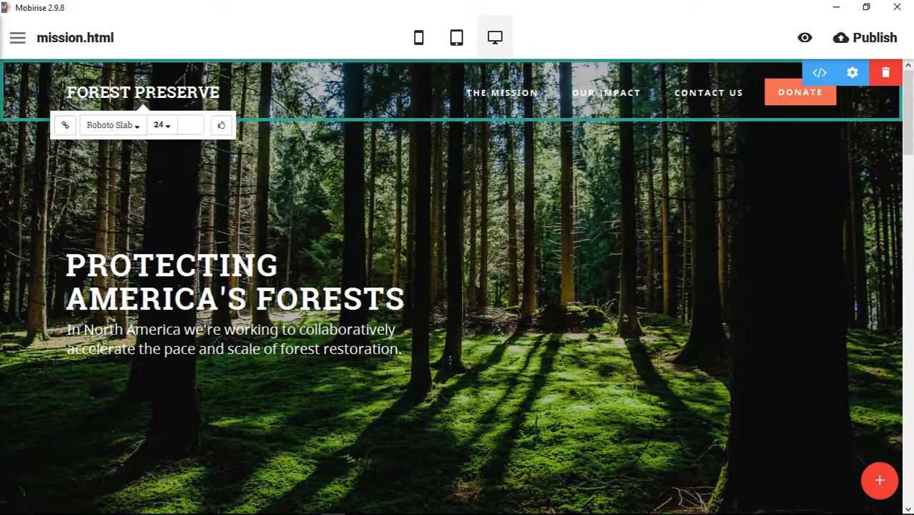
pyautogui.click(851, 72)
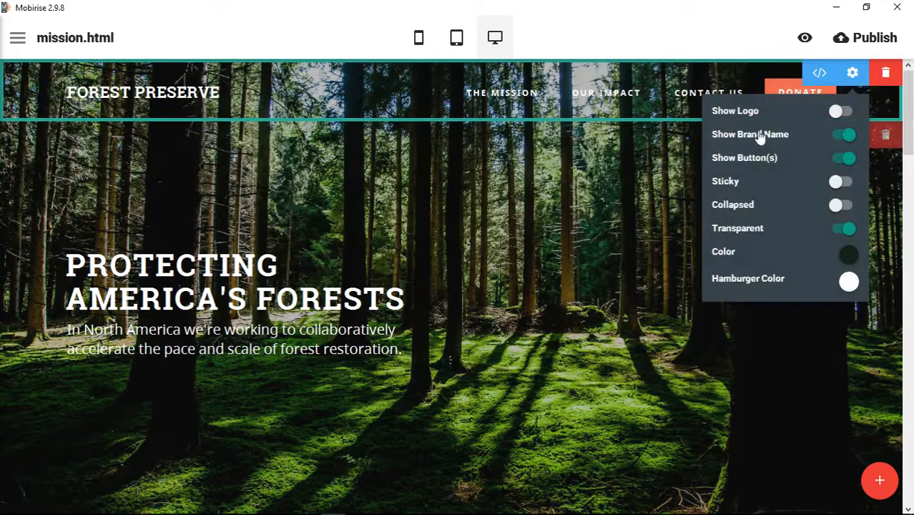
pyautogui.click(841, 111)
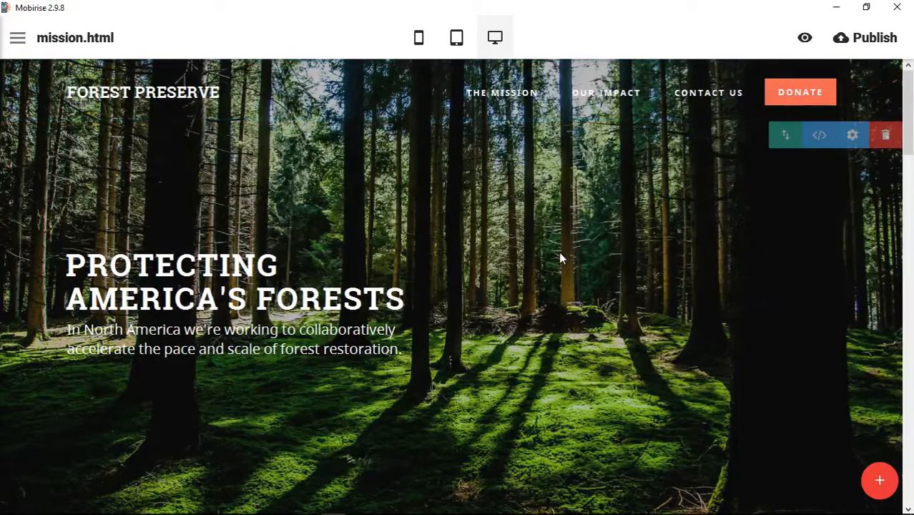
pyautogui.moveTo(553, 259)
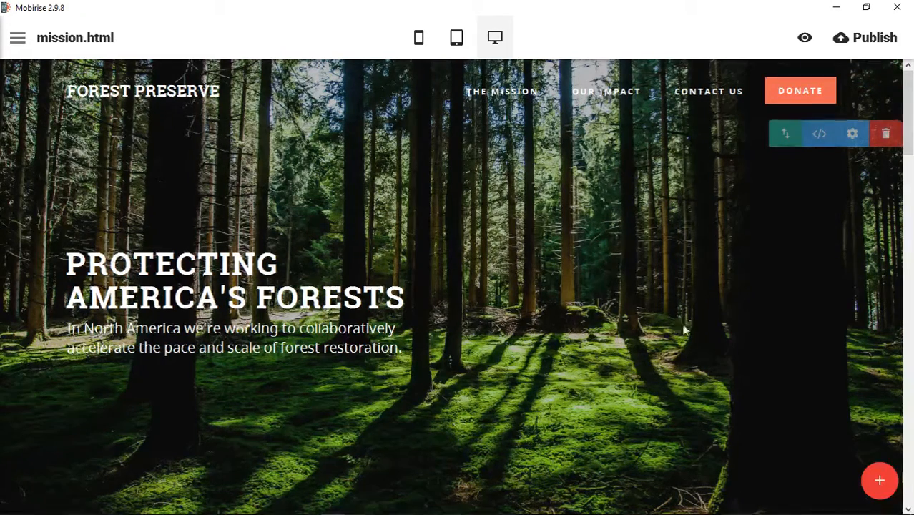
# - Browse to the Desktop images folder in Select Image to pick the misty mountain gallery photo
pyautogui.scroll(-3)
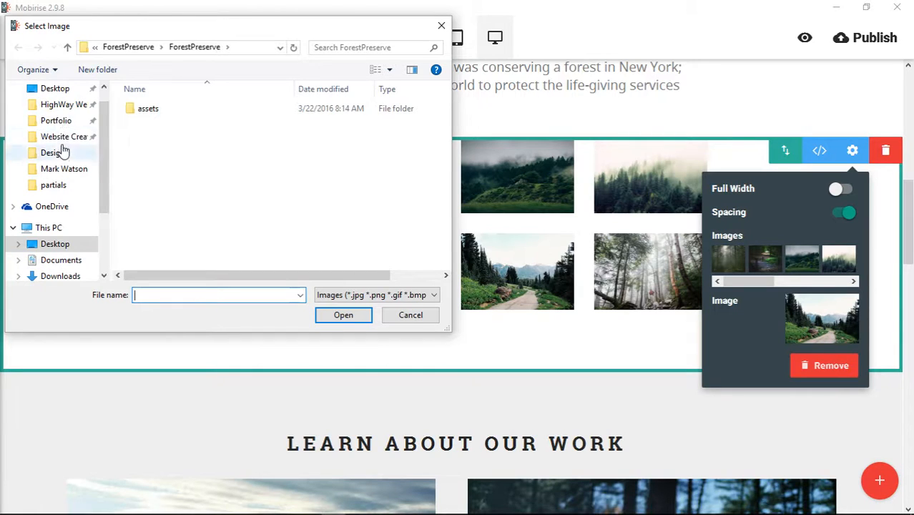
pyautogui.click(55, 88)
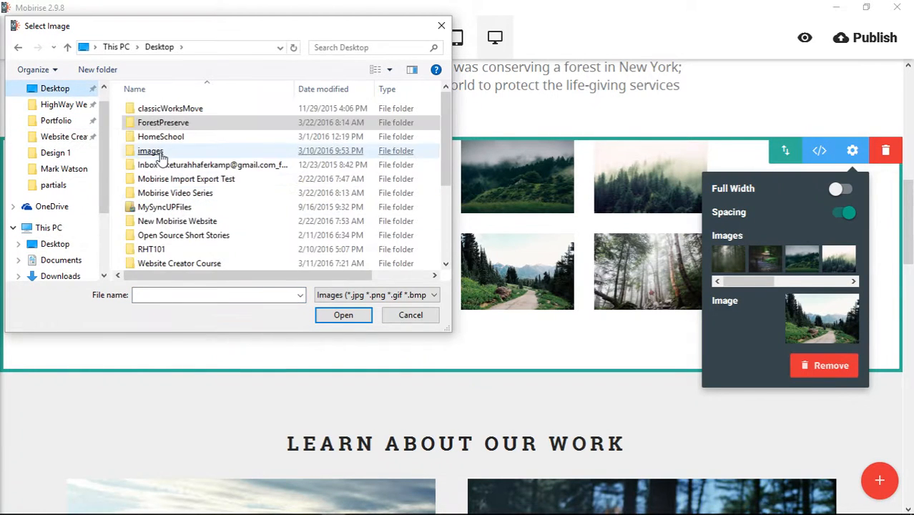
pyautogui.click(410, 315)
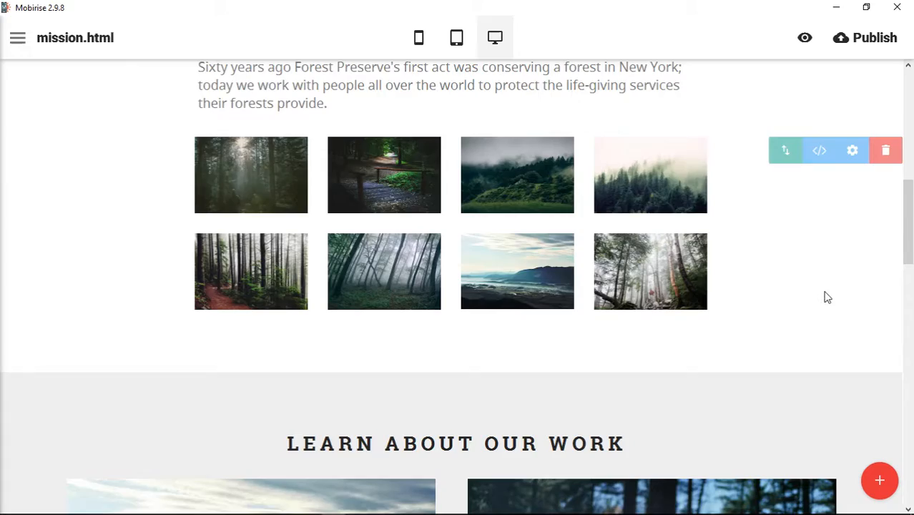
pyautogui.scroll(-3)
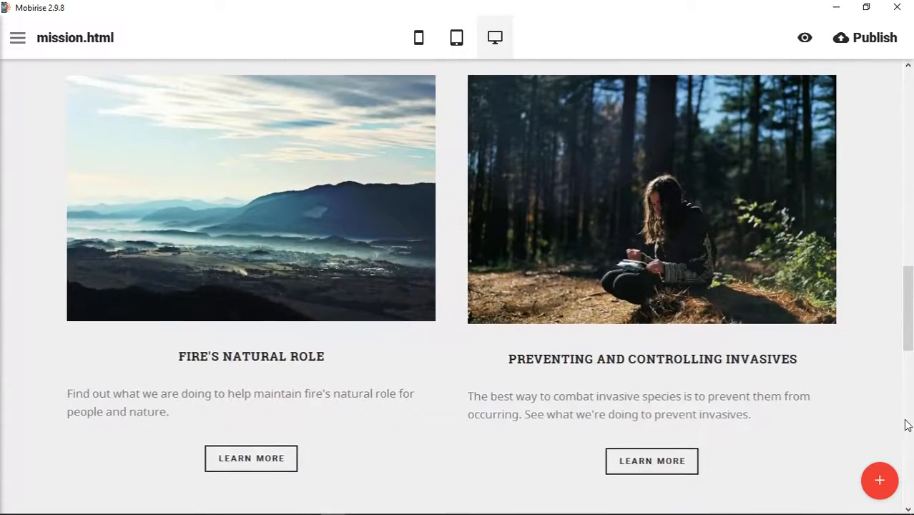
pyautogui.scroll(-3)
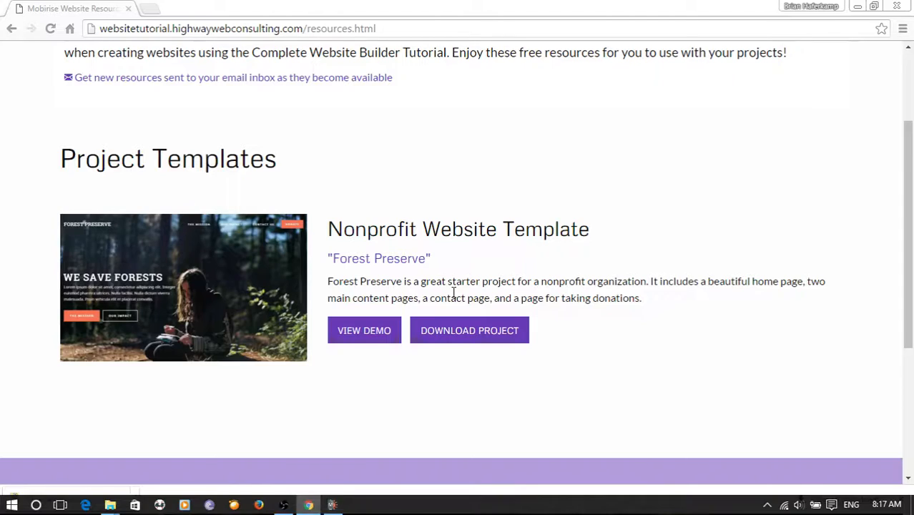
# - Download the Nonprofit Website Template project as ForestPreserve.zip from the resources page
pyautogui.click(469, 330)
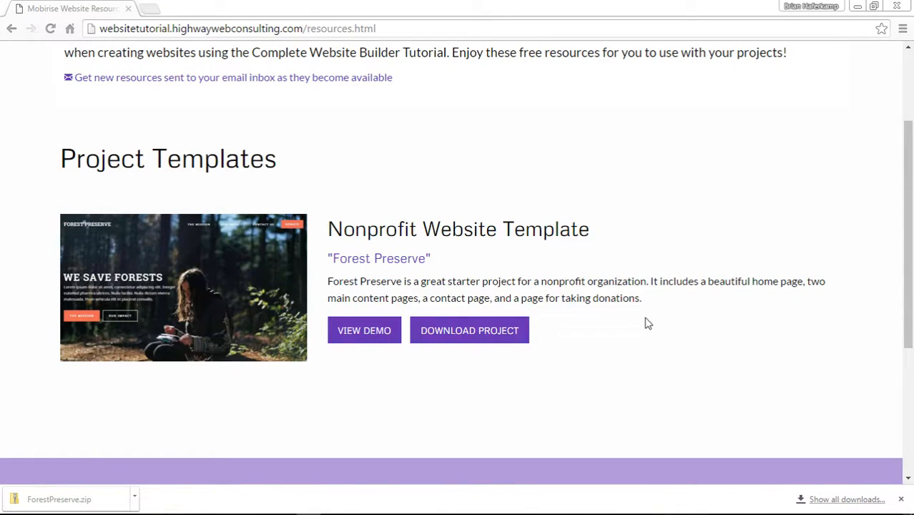
pyautogui.moveTo(717, 325)
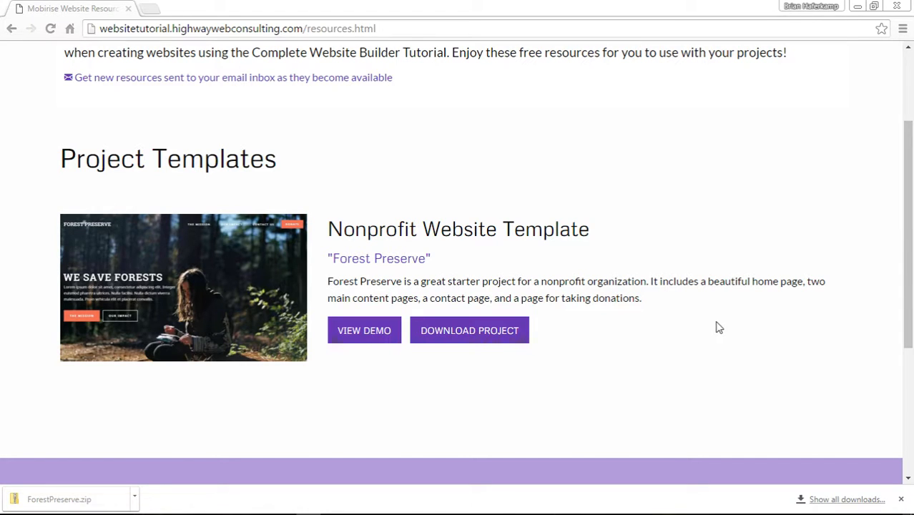
pyautogui.moveTo(732, 329)
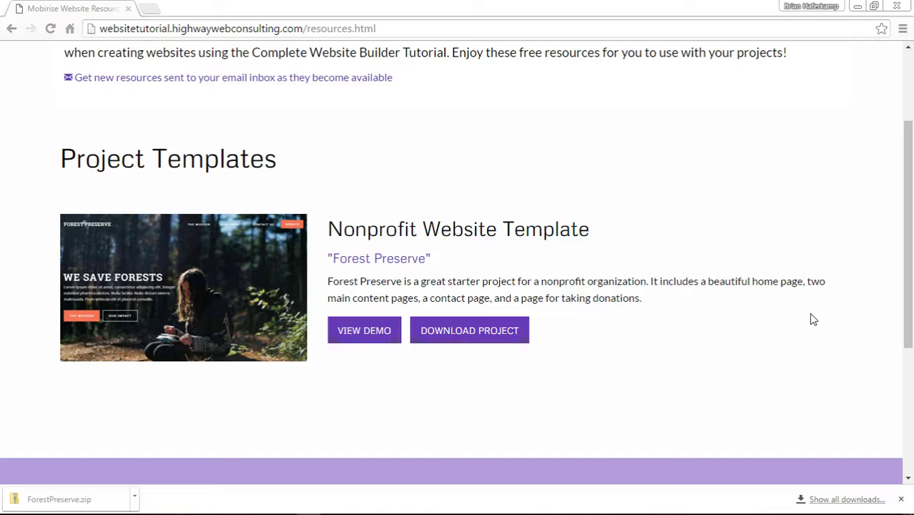
pyautogui.scroll(-3)
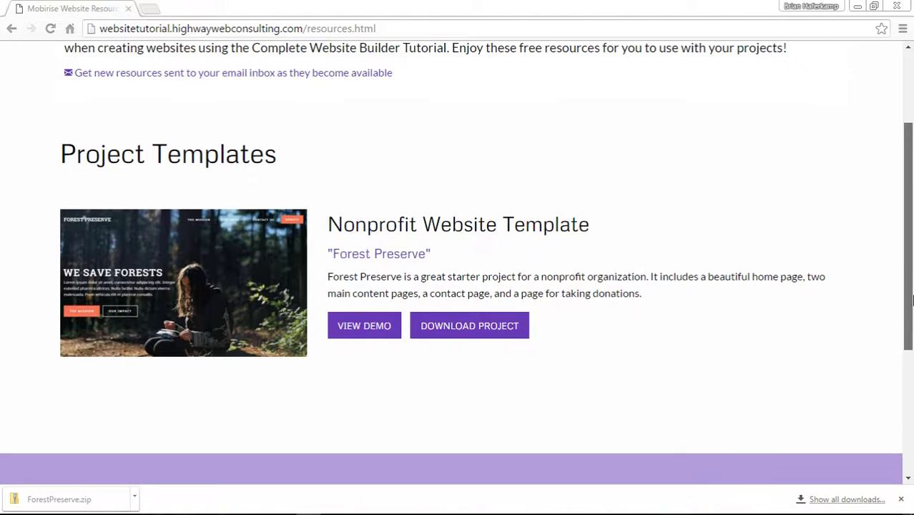
# - Scroll the resources page to show the Resources intro above the Forest Preserve template
pyautogui.scroll(3)
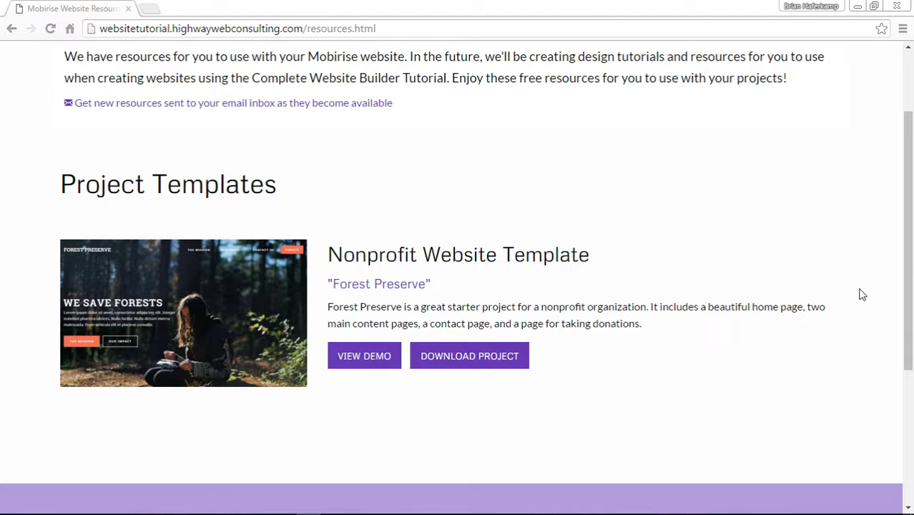
pyautogui.moveTo(454, 294)
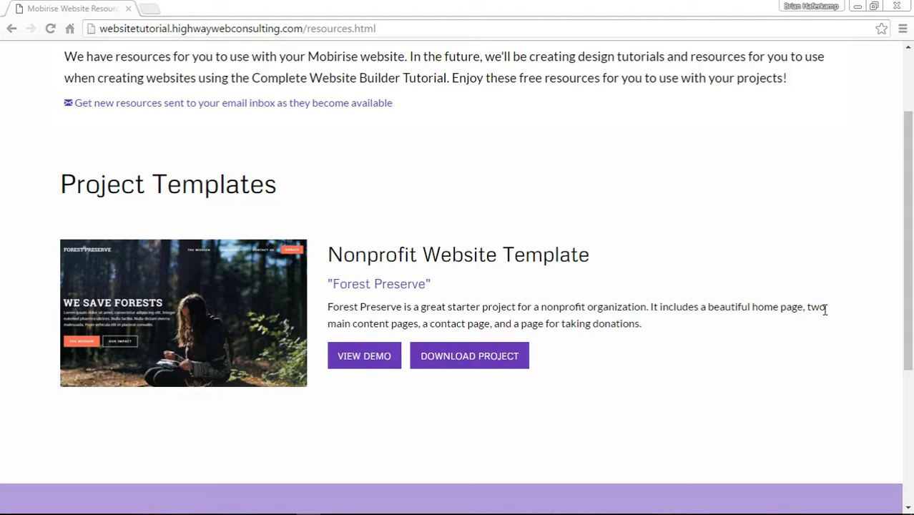
pyautogui.scroll(3)
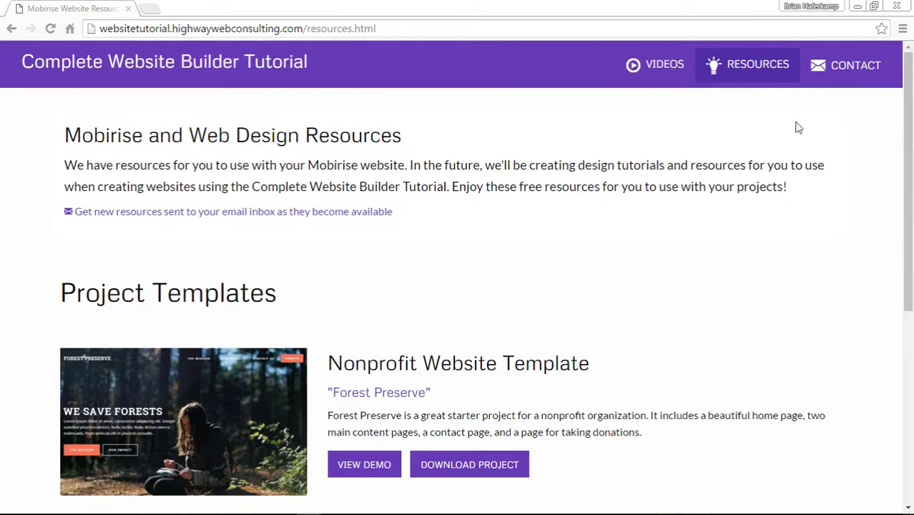
pyautogui.moveTo(837, 320)
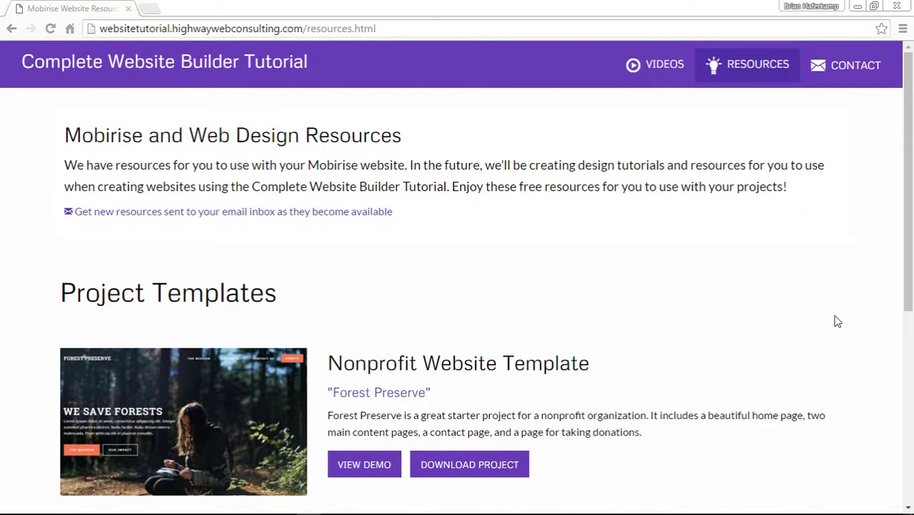
pyautogui.scroll(-3)
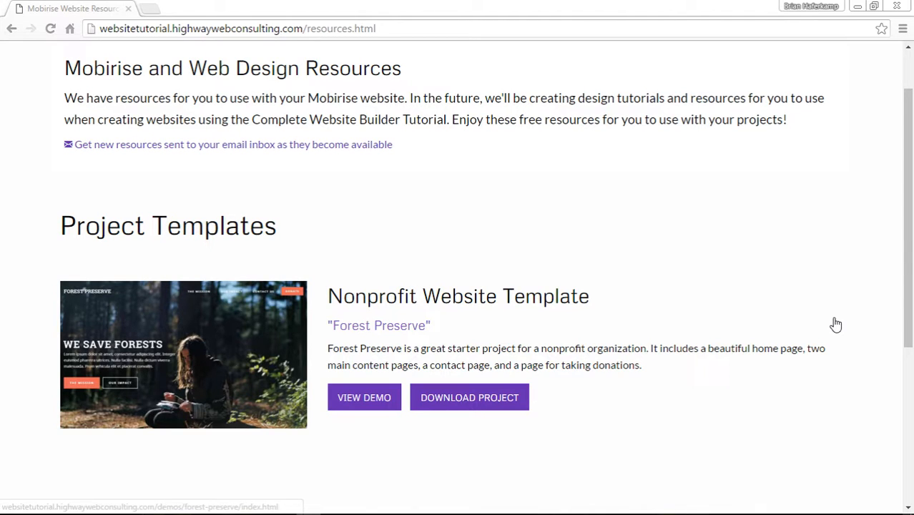
pyautogui.moveTo(853, 322)
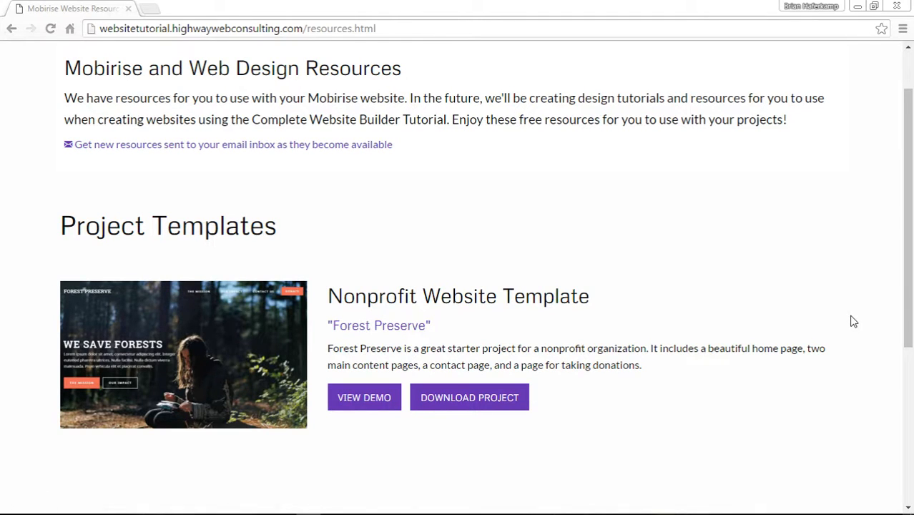